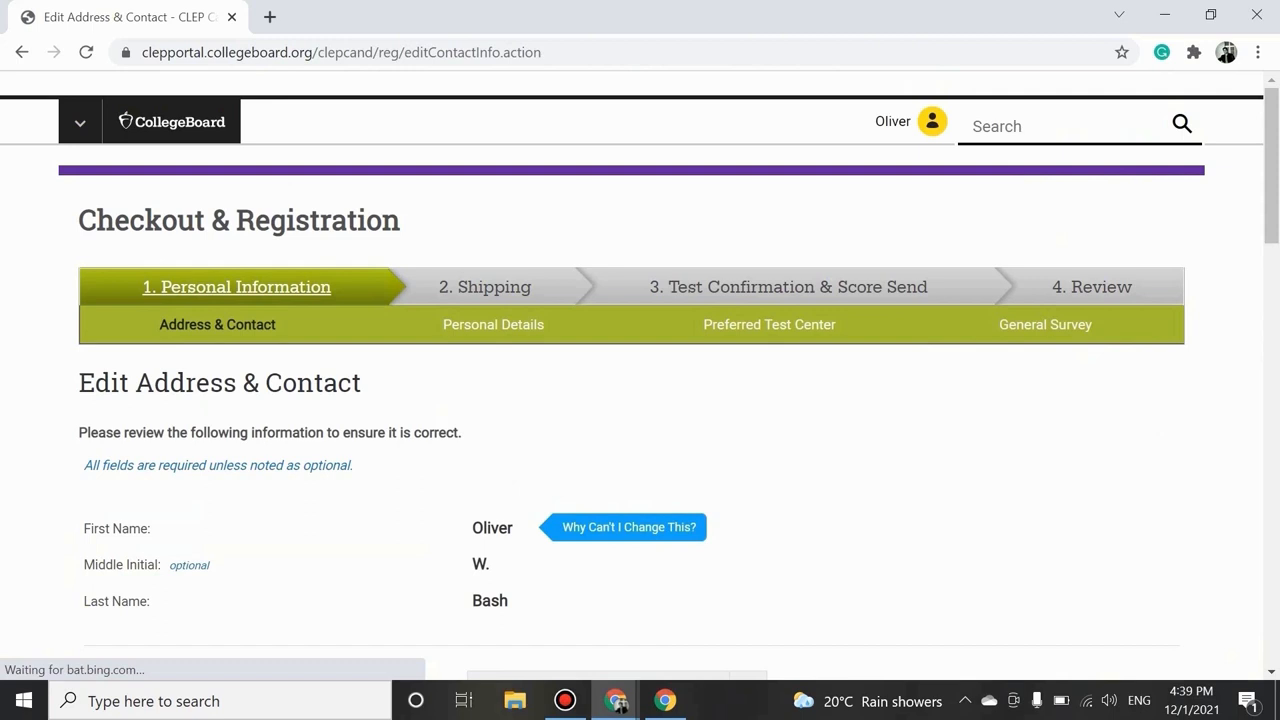
Review the existing address and contact details unchanged and save them.
{"action": "scroll", "scroll_direction": "down", "scroll_amount": 3}
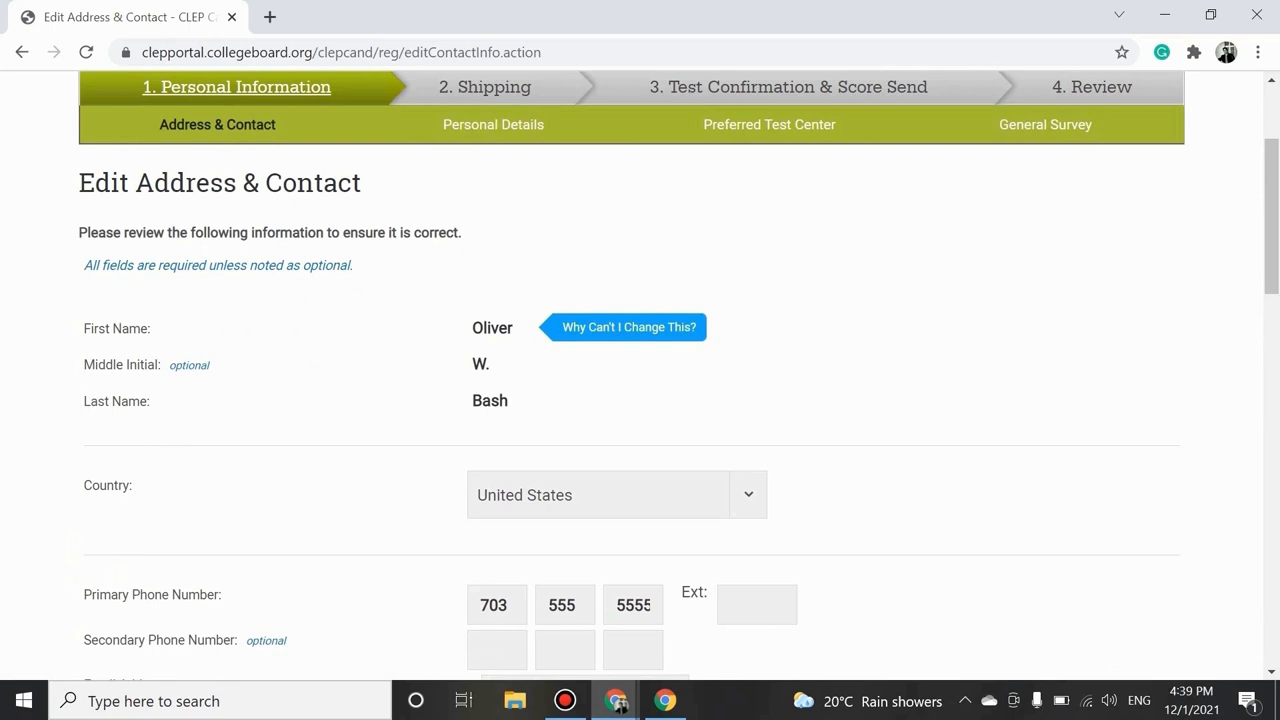
{"action": "scroll", "scroll_direction": "down", "scroll_amount": 3}
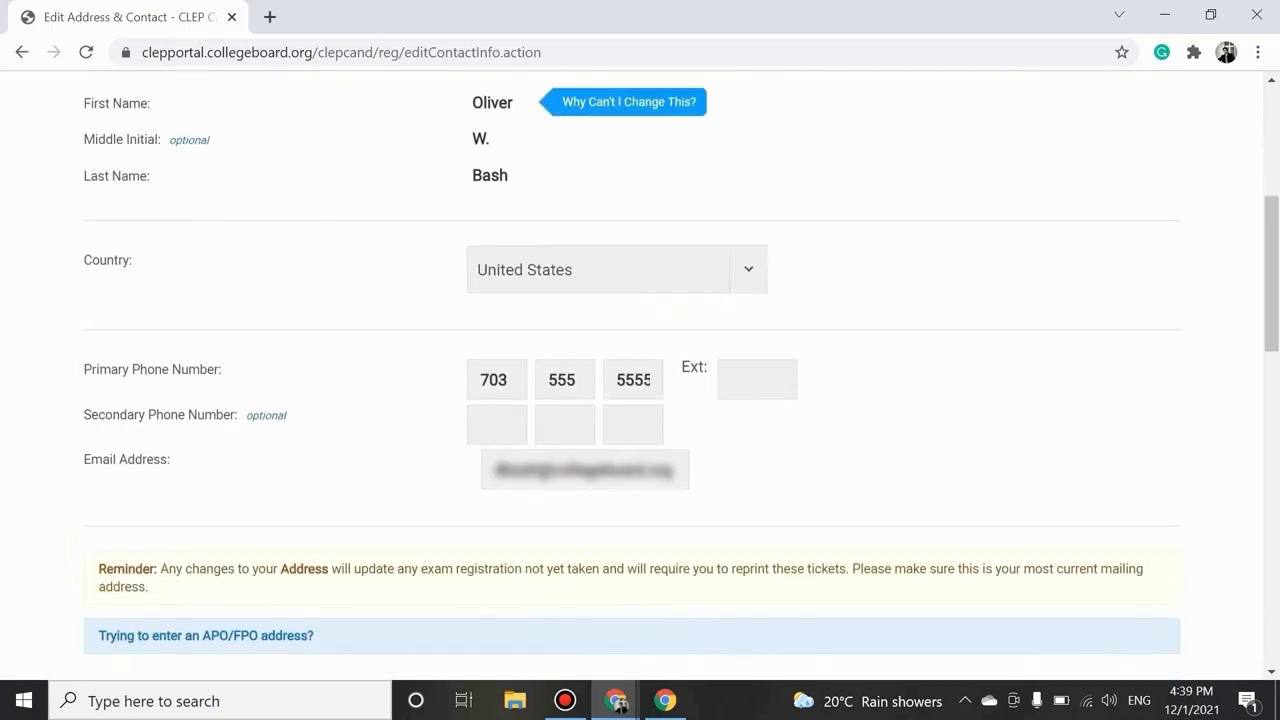
{"action": "scroll", "scroll_direction": "down", "scroll_amount": 3}
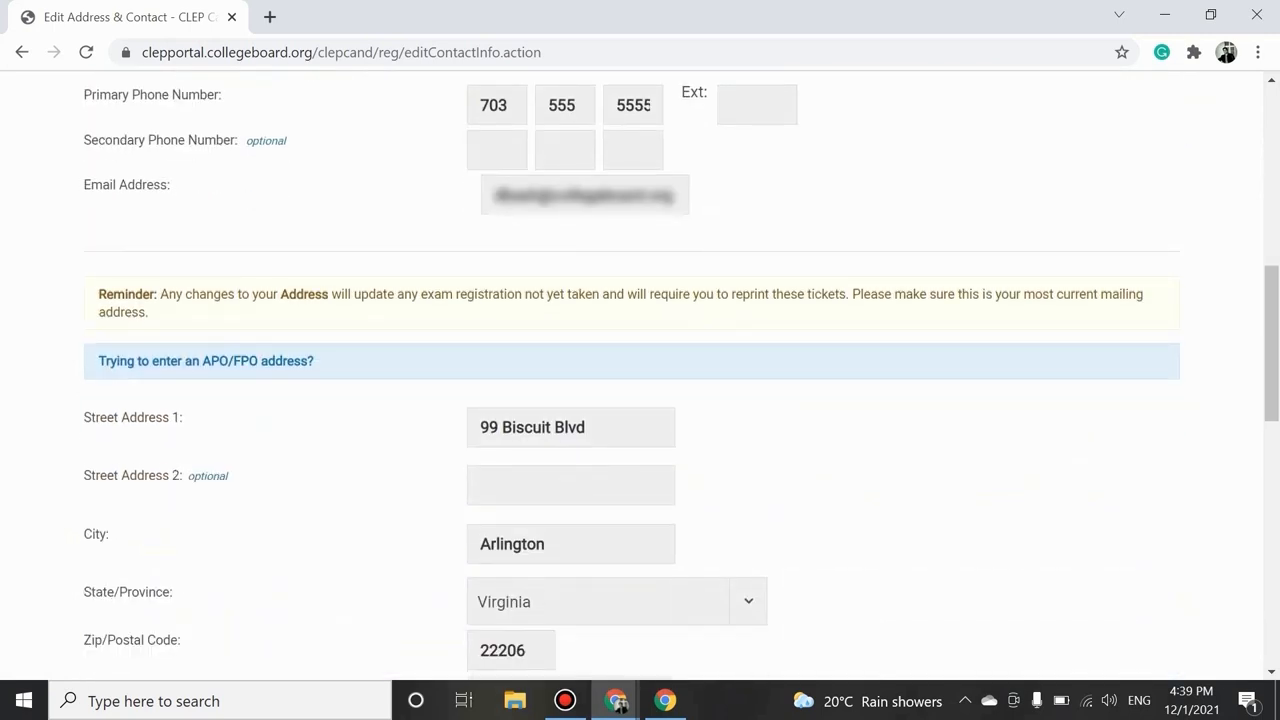
{"action": "scroll", "scroll_direction": "down", "scroll_amount": 3}
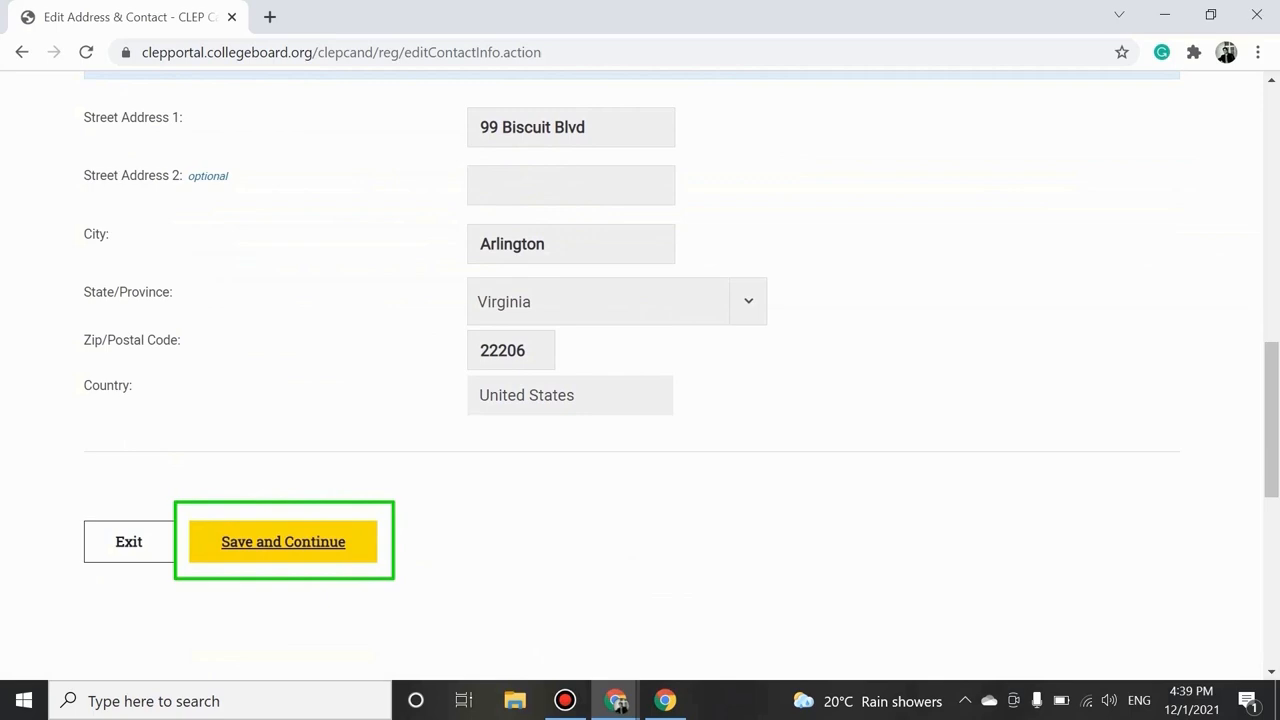
{"action": "left_click", "coordinate": [283, 541]}
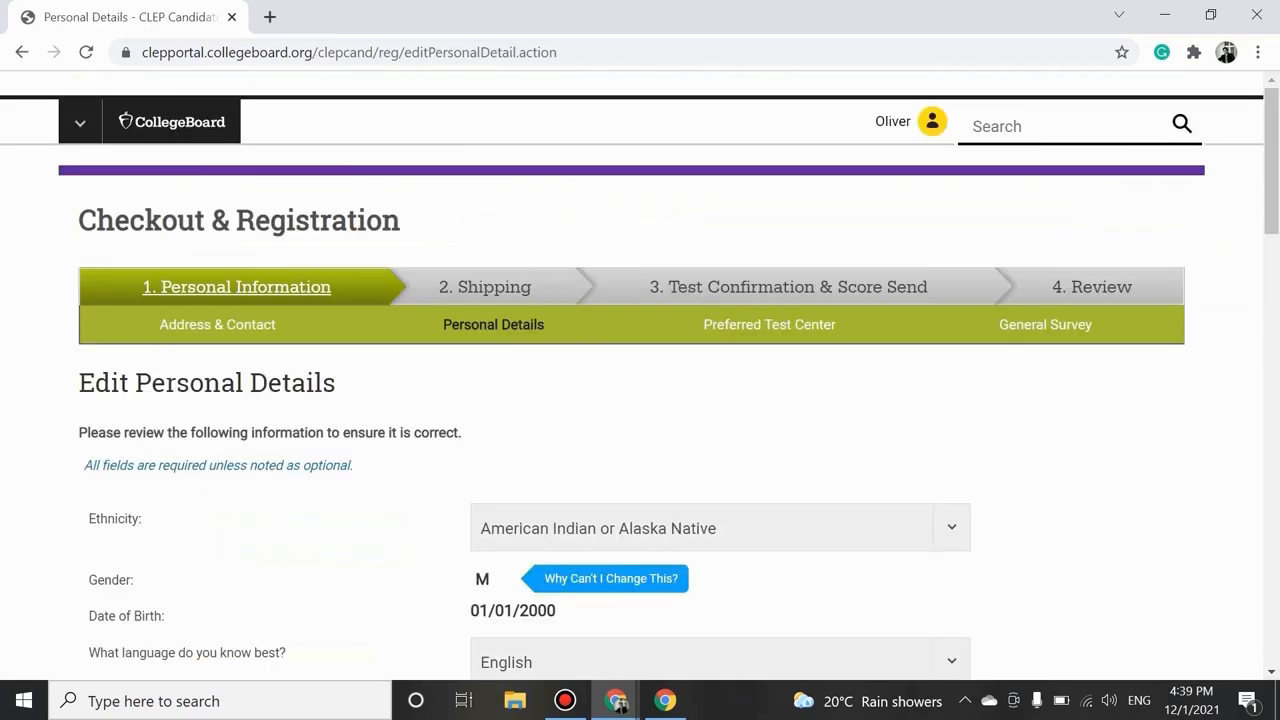
Review the Edit Personal Details form to the bottom and save it unchanged.
{"action": "scroll", "scroll_direction": "down", "scroll_amount": 3}
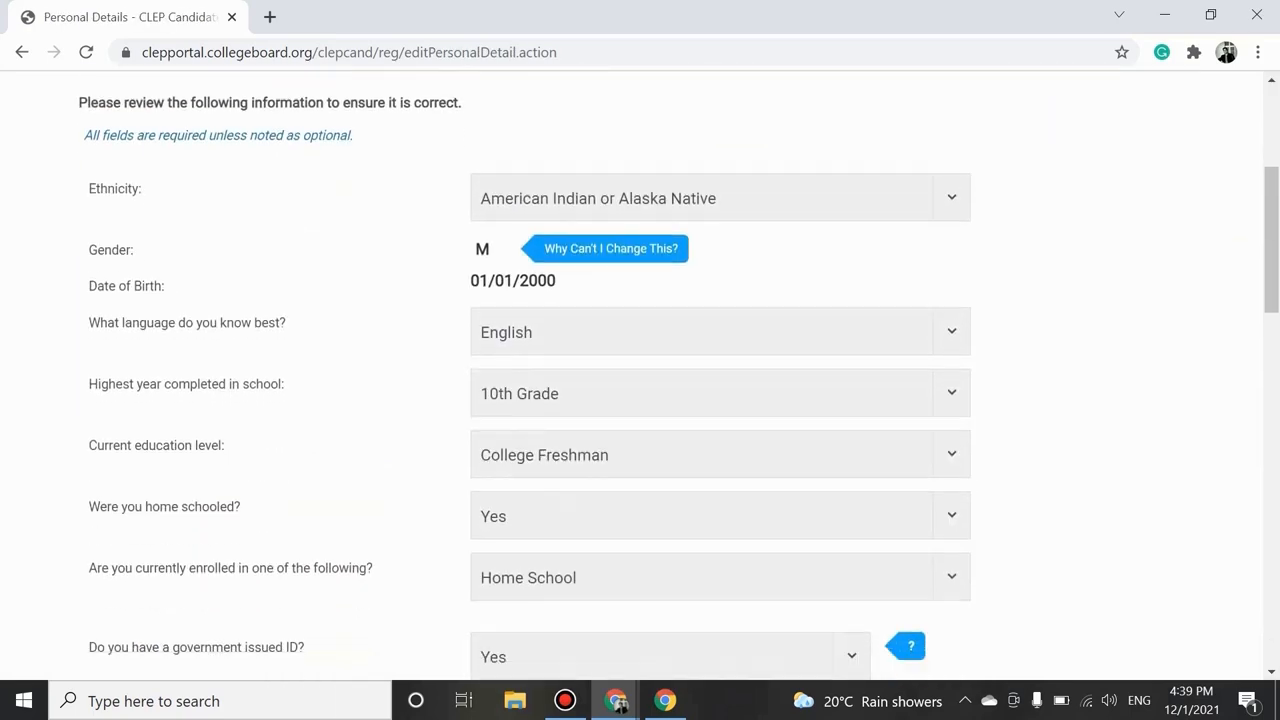
{"action": "scroll", "scroll_direction": "down", "scroll_amount": 3}
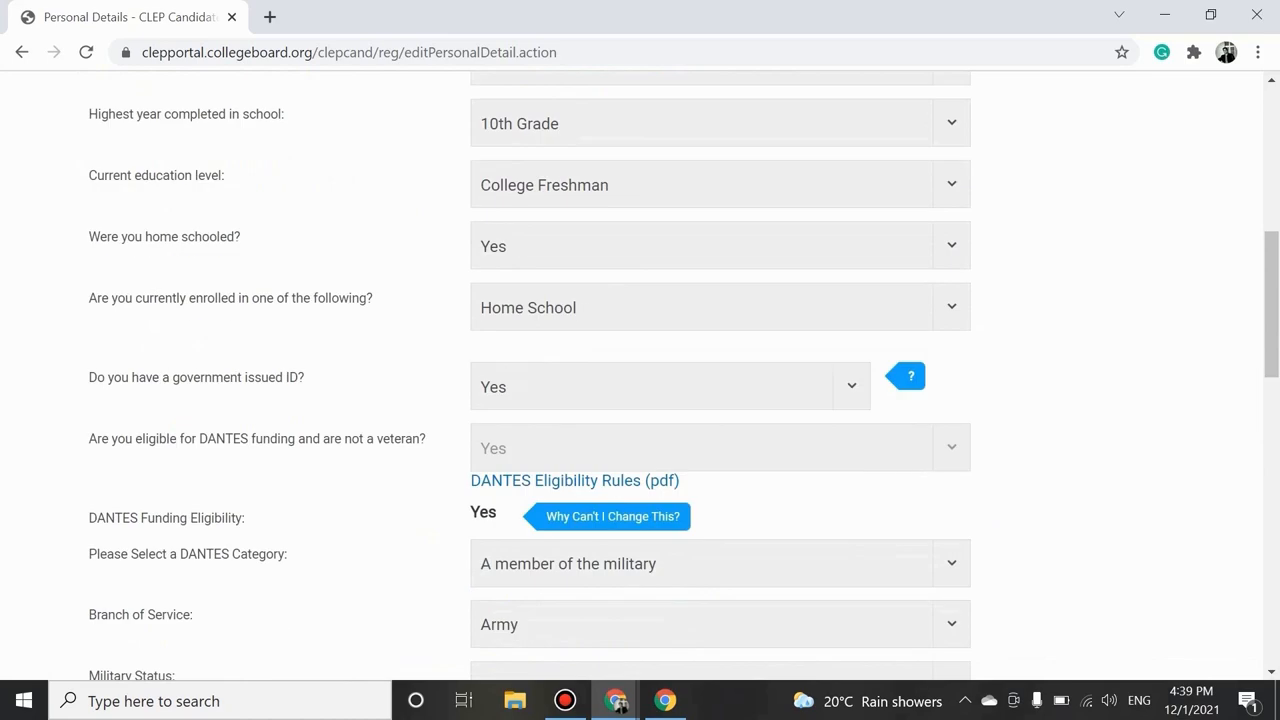
{"action": "scroll", "scroll_direction": "down", "scroll_amount": 3}
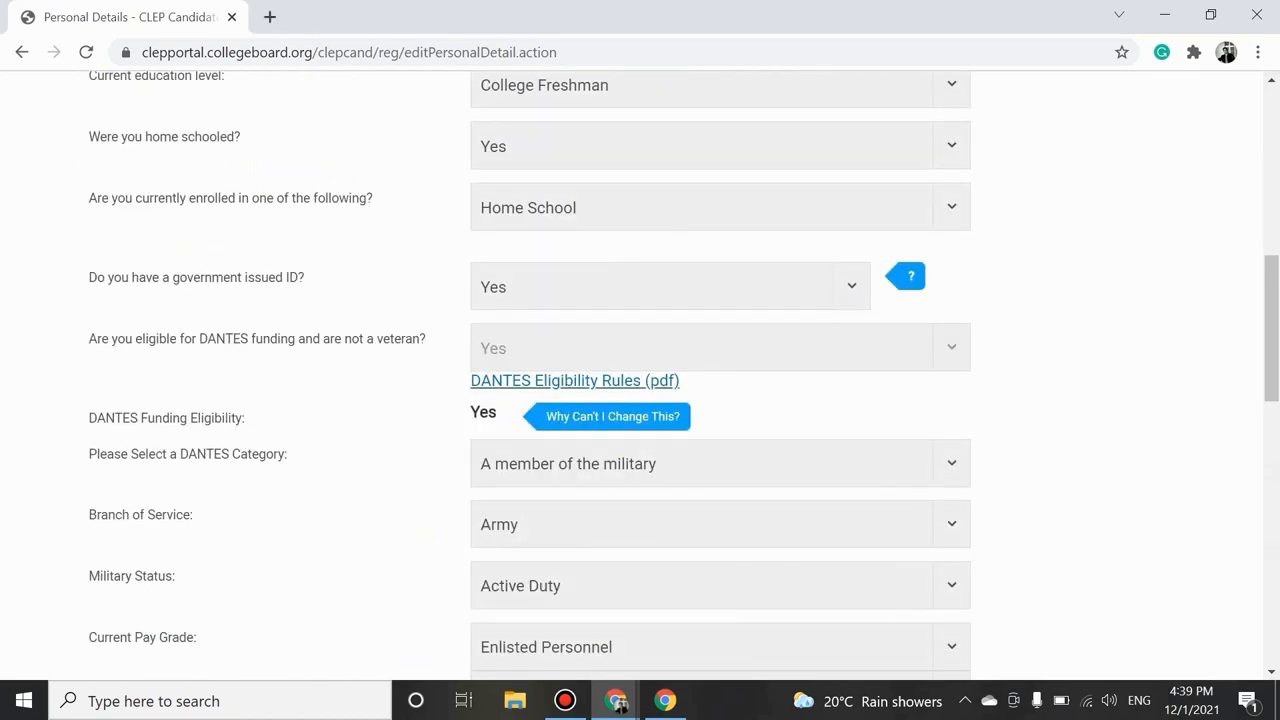
{"action": "scroll", "scroll_direction": "down", "scroll_amount": 3}
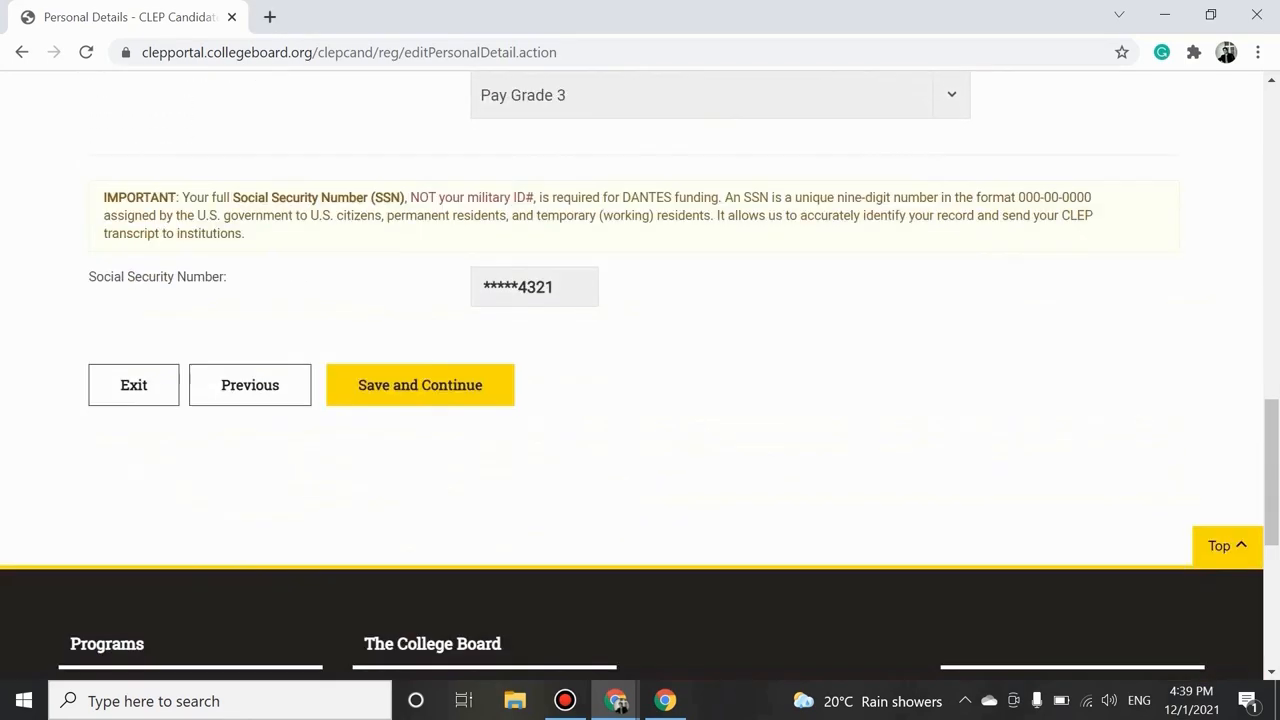
{"action": "left_click", "coordinate": [419, 384]}
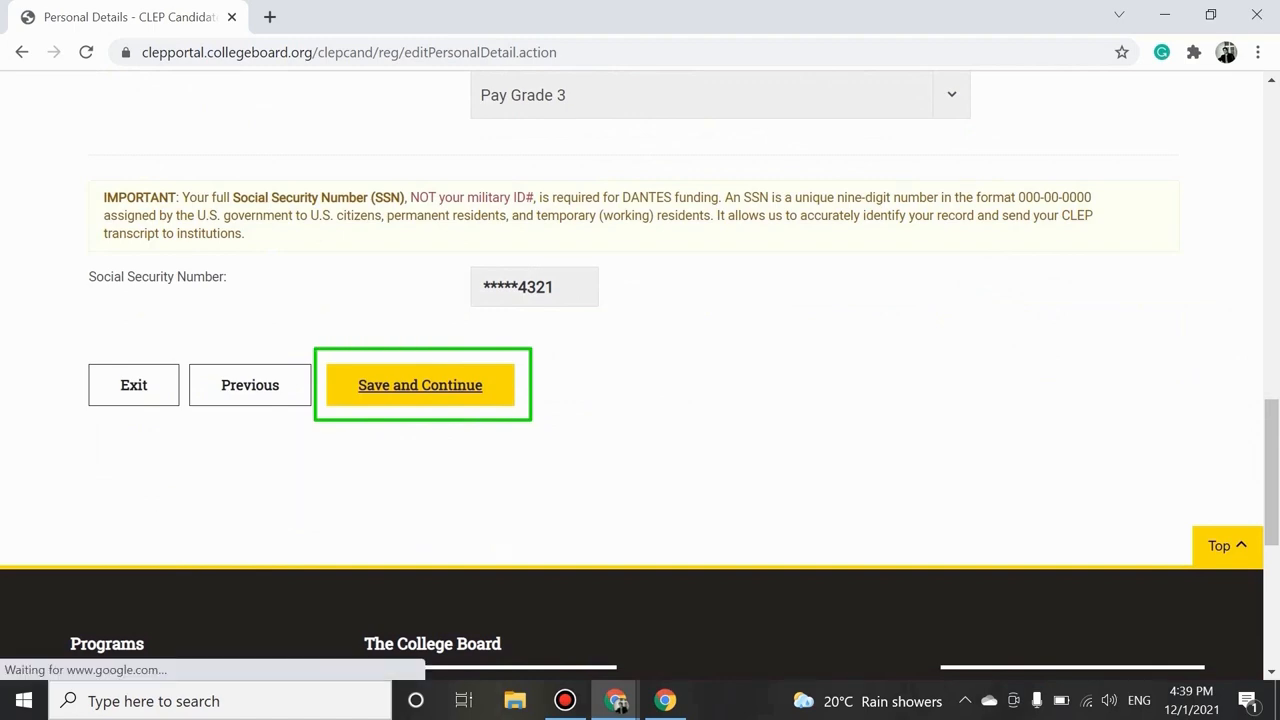
{"action": "left_click", "coordinate": [419, 384]}
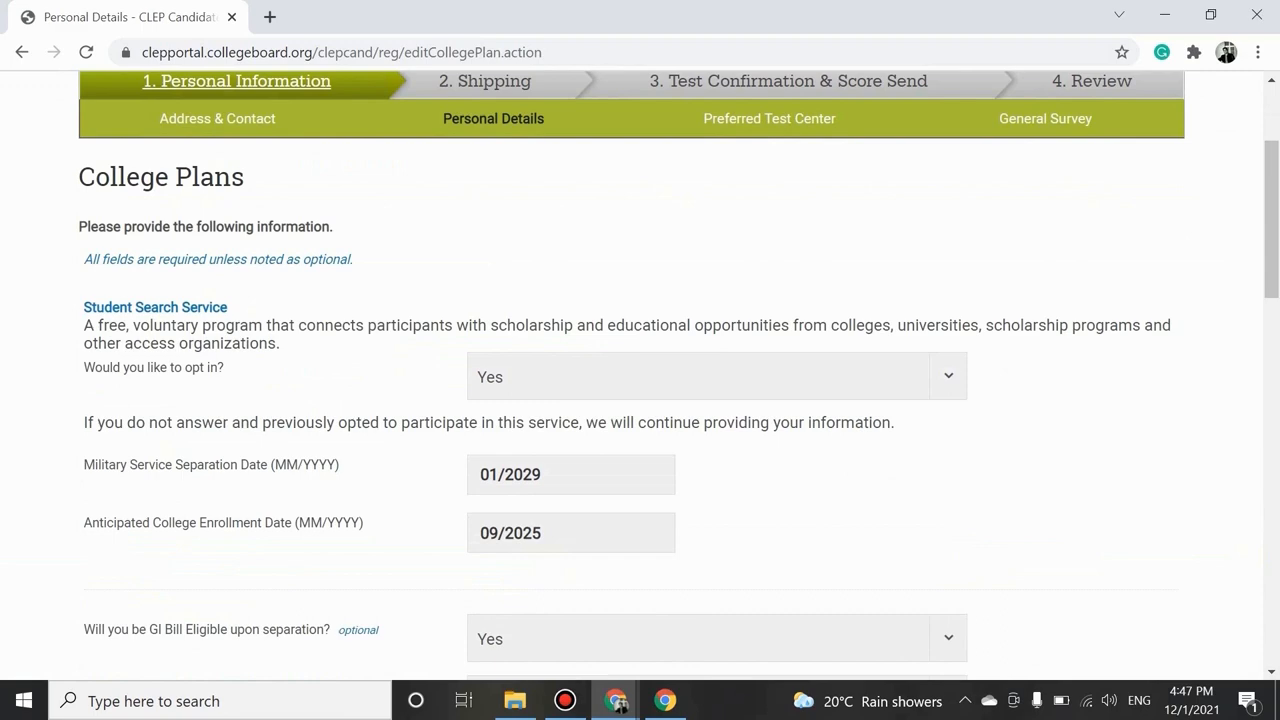
Scroll to the end of College Plans and save the answers.
{"action": "scroll", "scroll_direction": "down", "scroll_amount": 3}
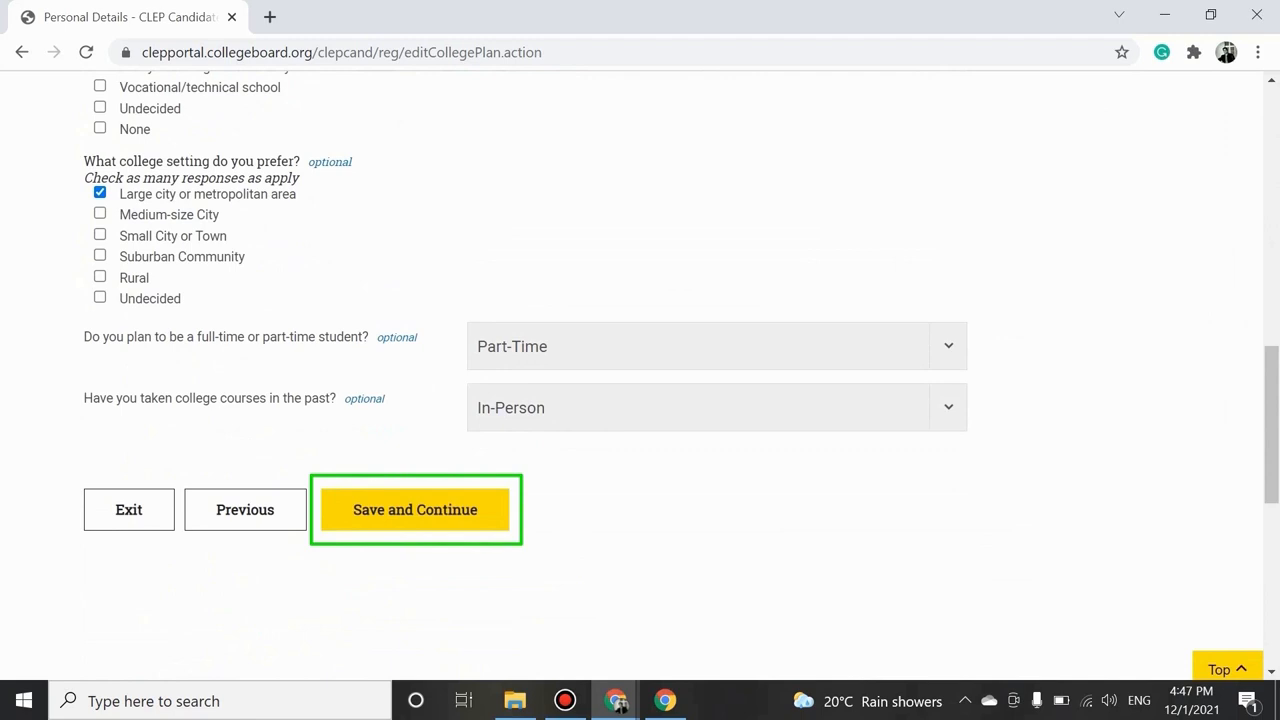
{"action": "left_click", "coordinate": [415, 509]}
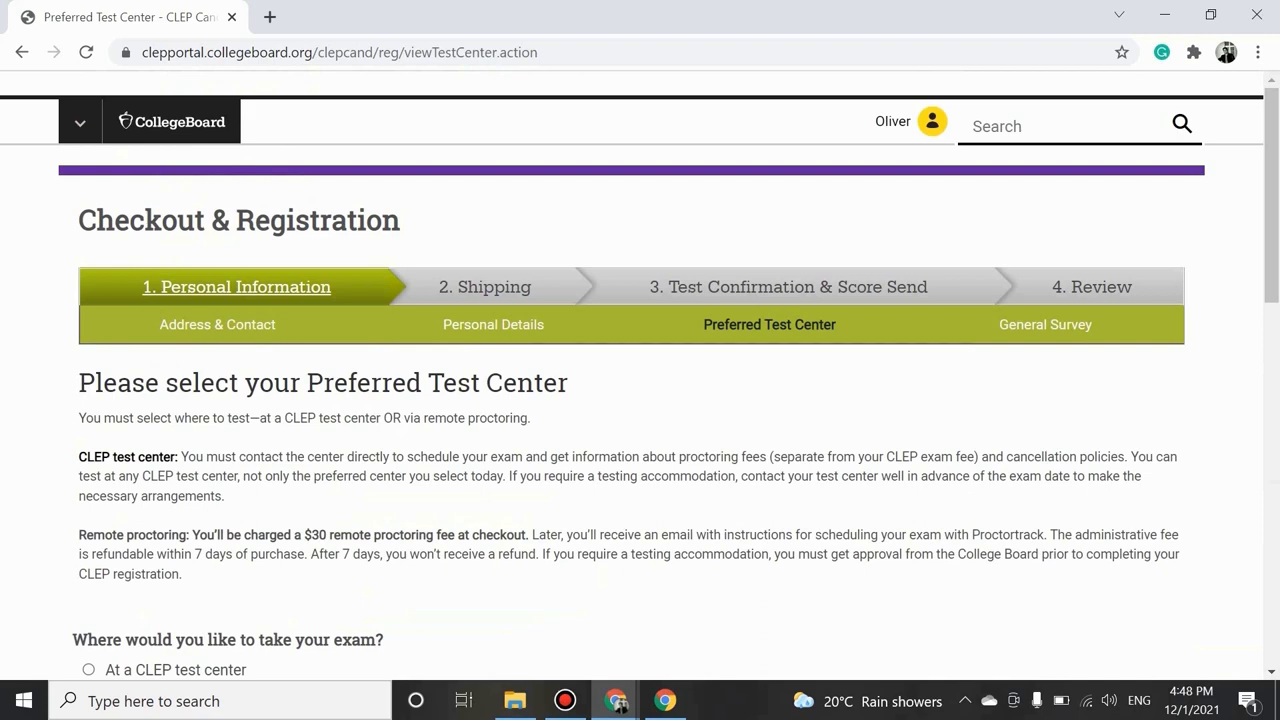
Select 'Via remote proctoring', tick the requirements agreement, and open the requirements document.
{"action": "scroll", "scroll_direction": "down", "scroll_amount": 3}
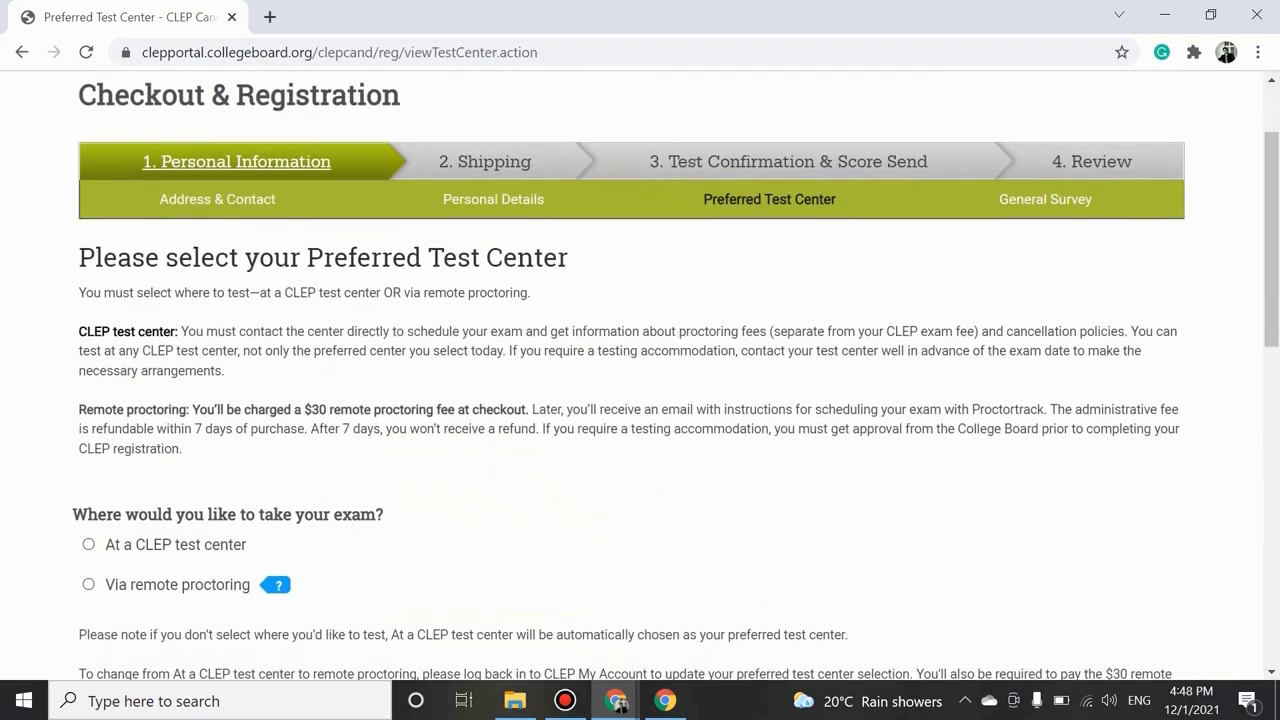
{"action": "scroll", "scroll_direction": "down", "scroll_amount": 3}
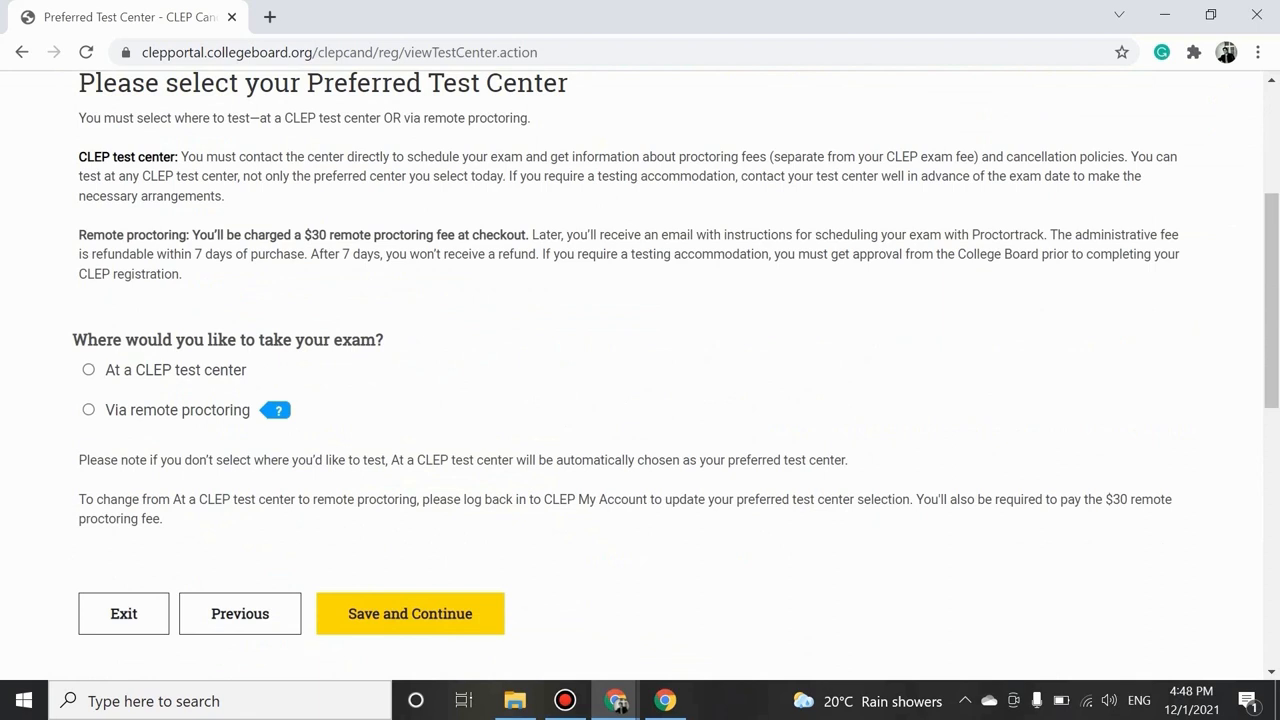
{"action": "left_click", "coordinate": [88, 409]}
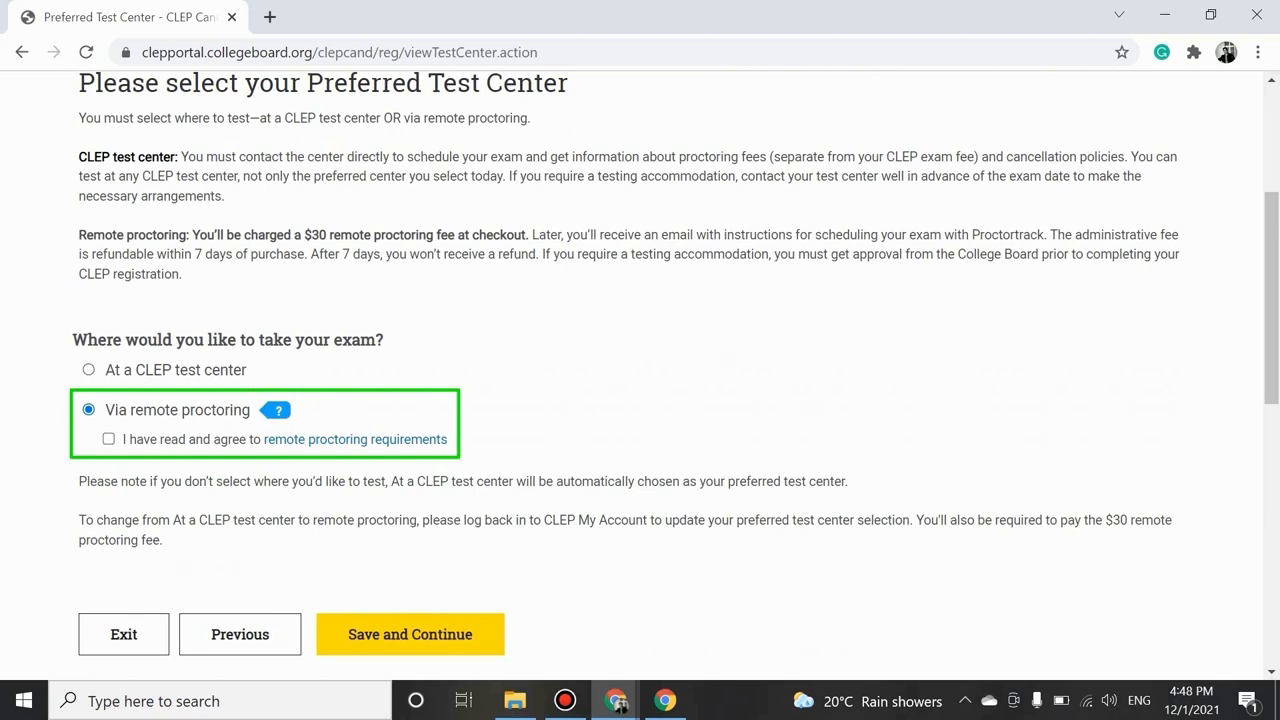
{"action": "left_click", "coordinate": [108, 438]}
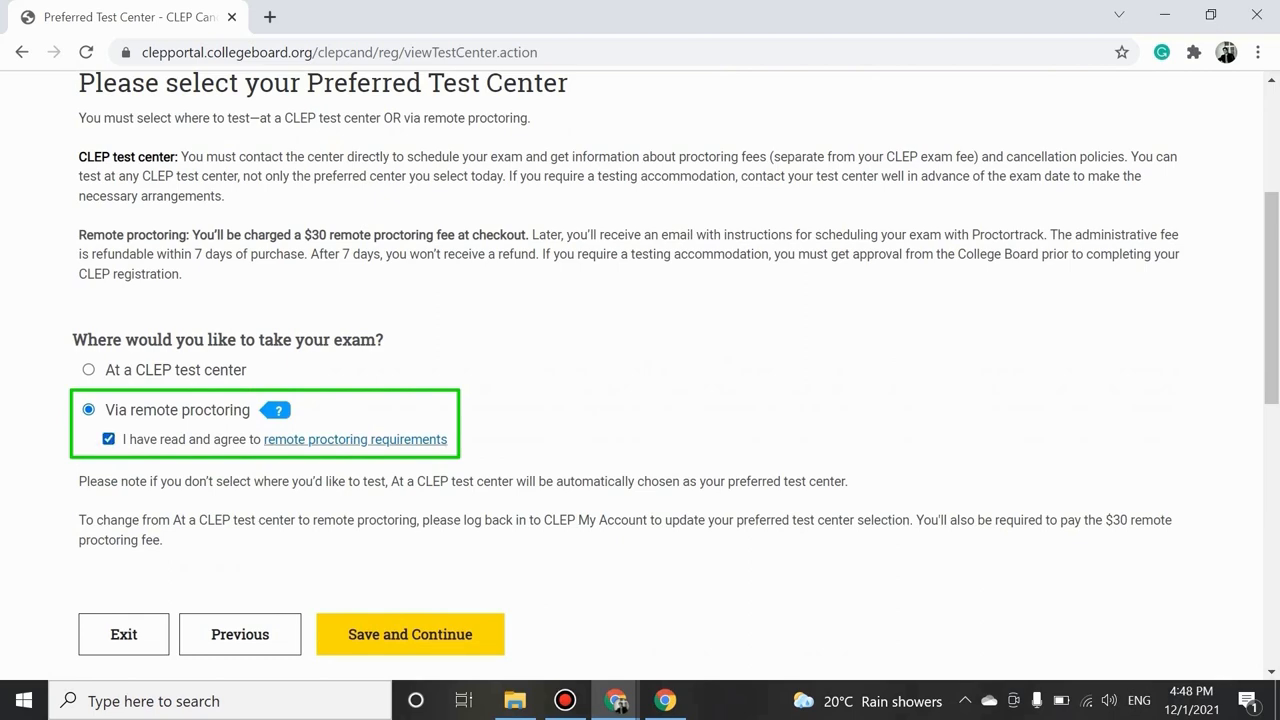
{"action": "left_click", "coordinate": [355, 439]}
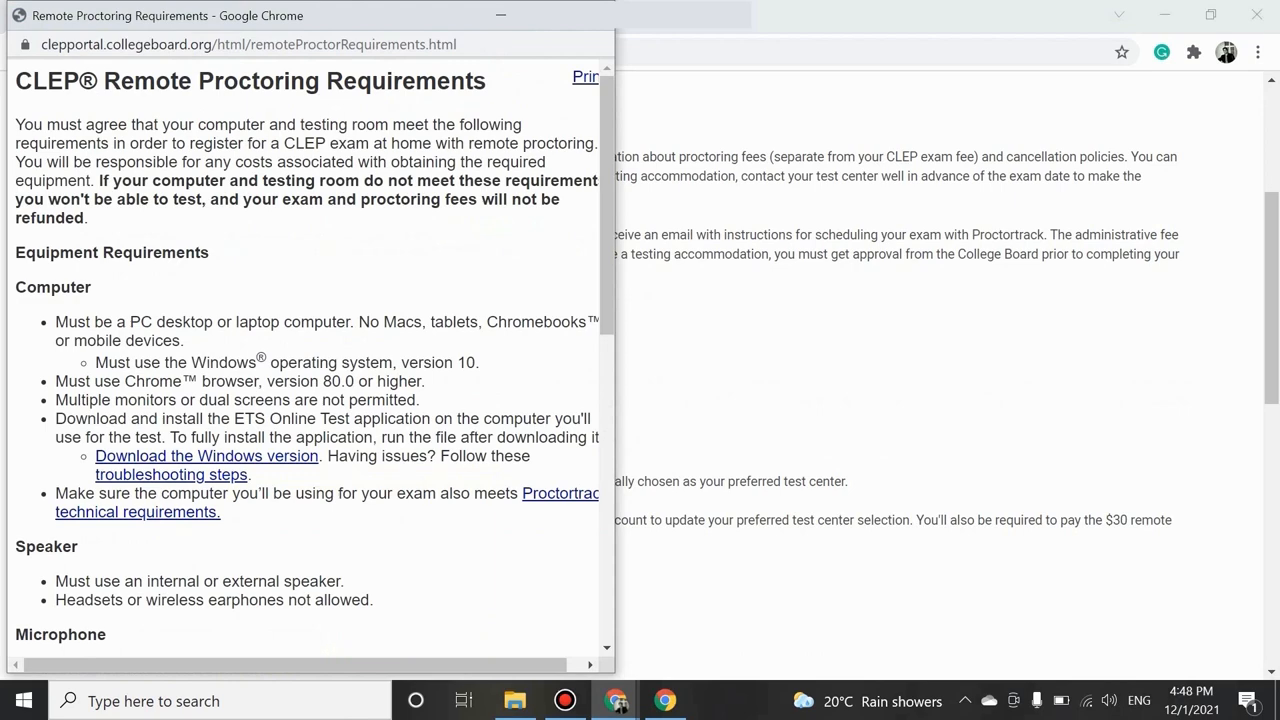
Read the equipment, testing space and note-taking requirements in the popup.
{"action": "scroll", "scroll_direction": "down", "scroll_amount": 3}
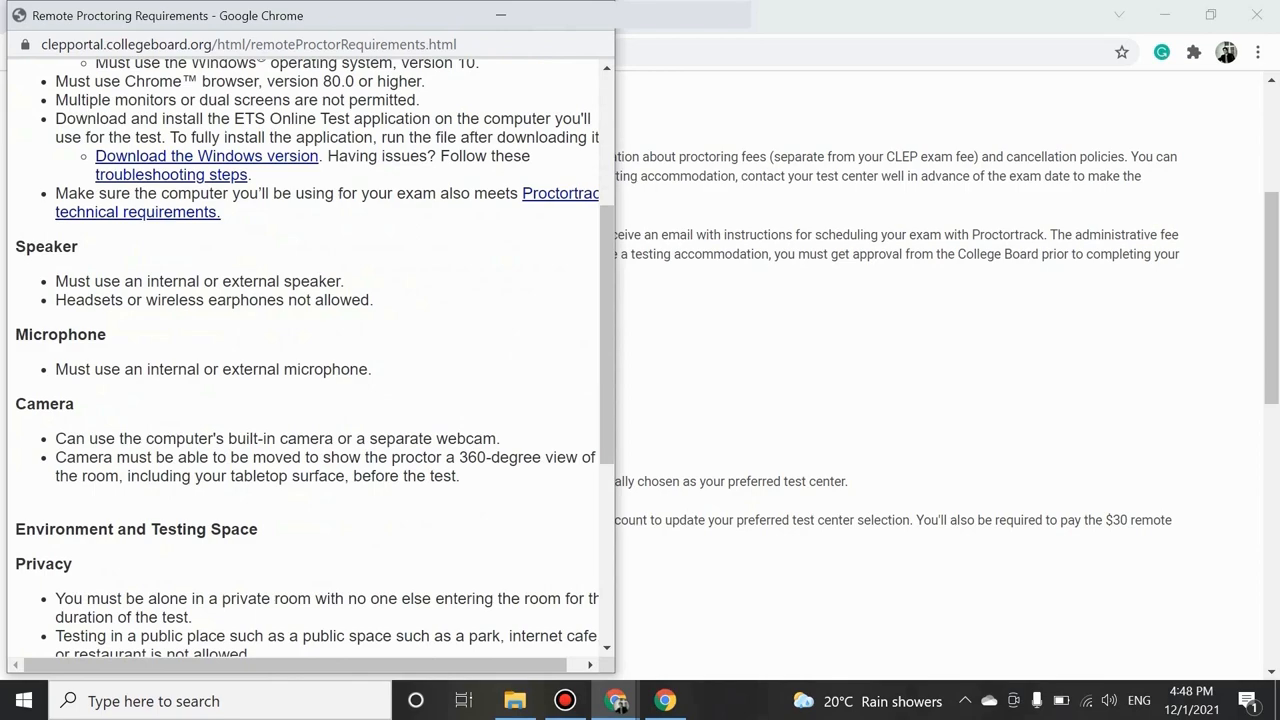
{"action": "scroll", "scroll_direction": "down", "scroll_amount": 3}
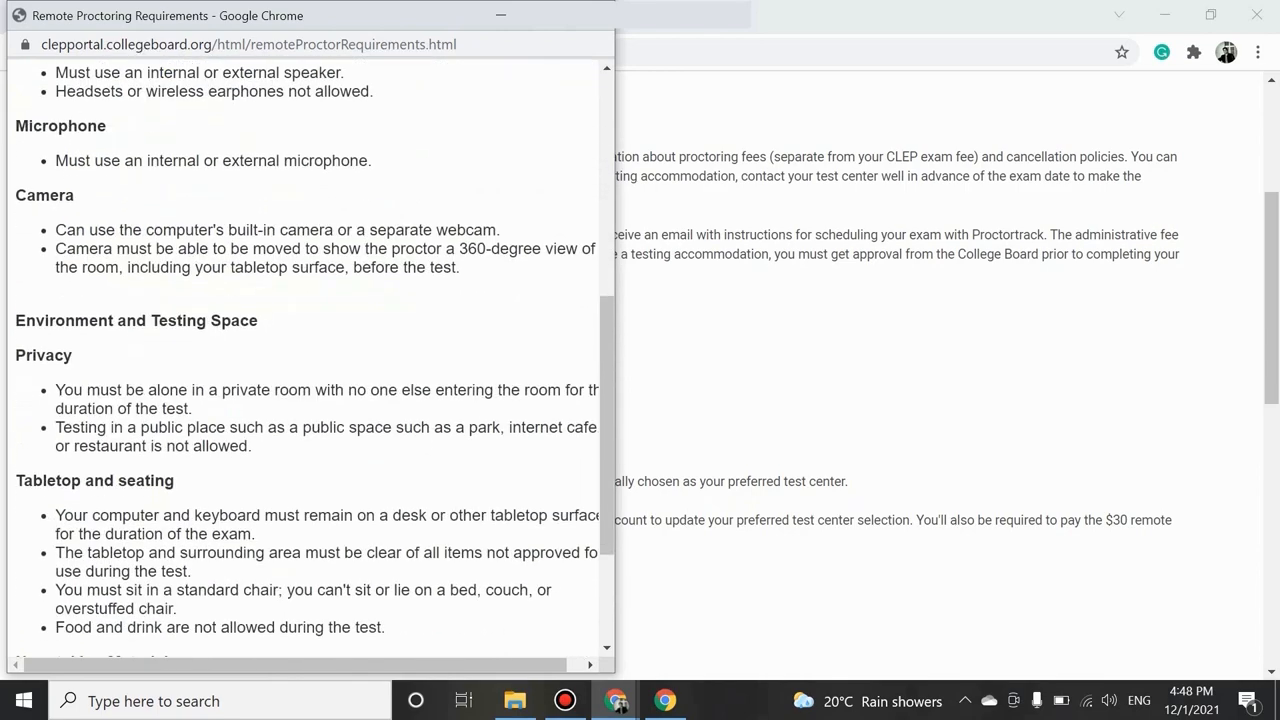
{"action": "scroll", "scroll_direction": "down", "scroll_amount": 3}
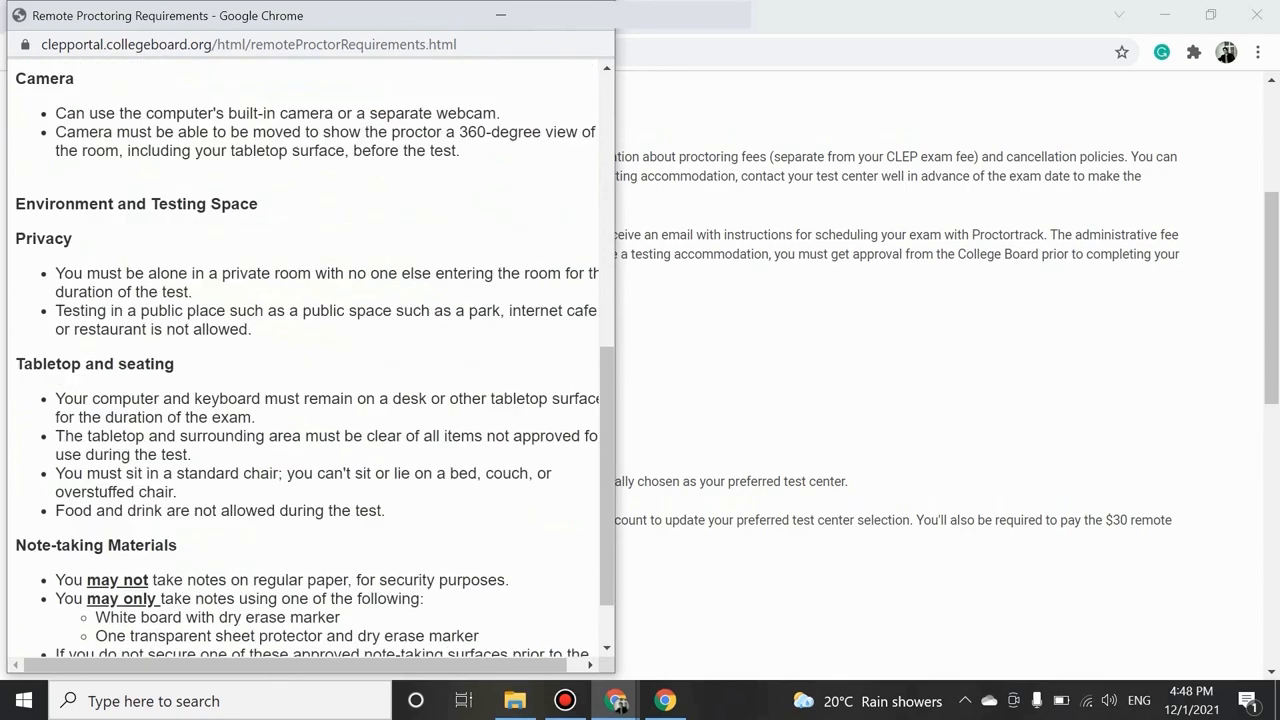
{"action": "scroll", "scroll_direction": "up", "scroll_amount": 3}
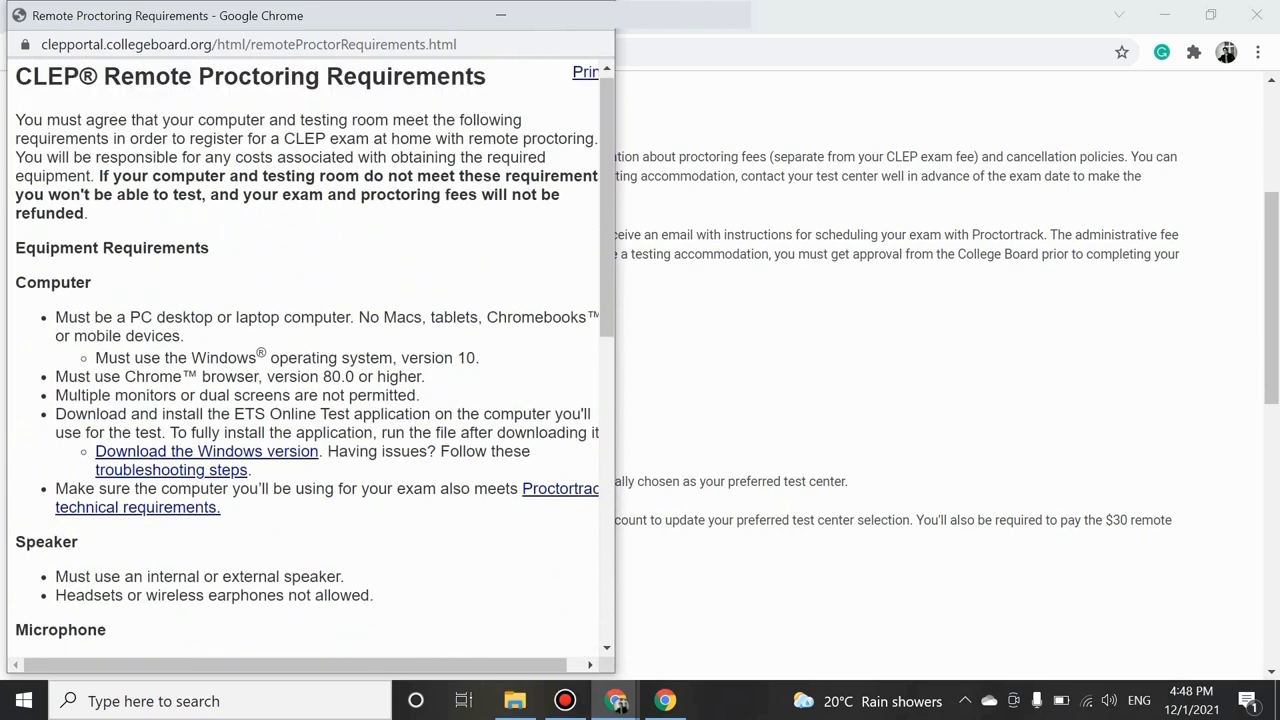
{"action": "mouse_move", "coordinate": [206, 451]}
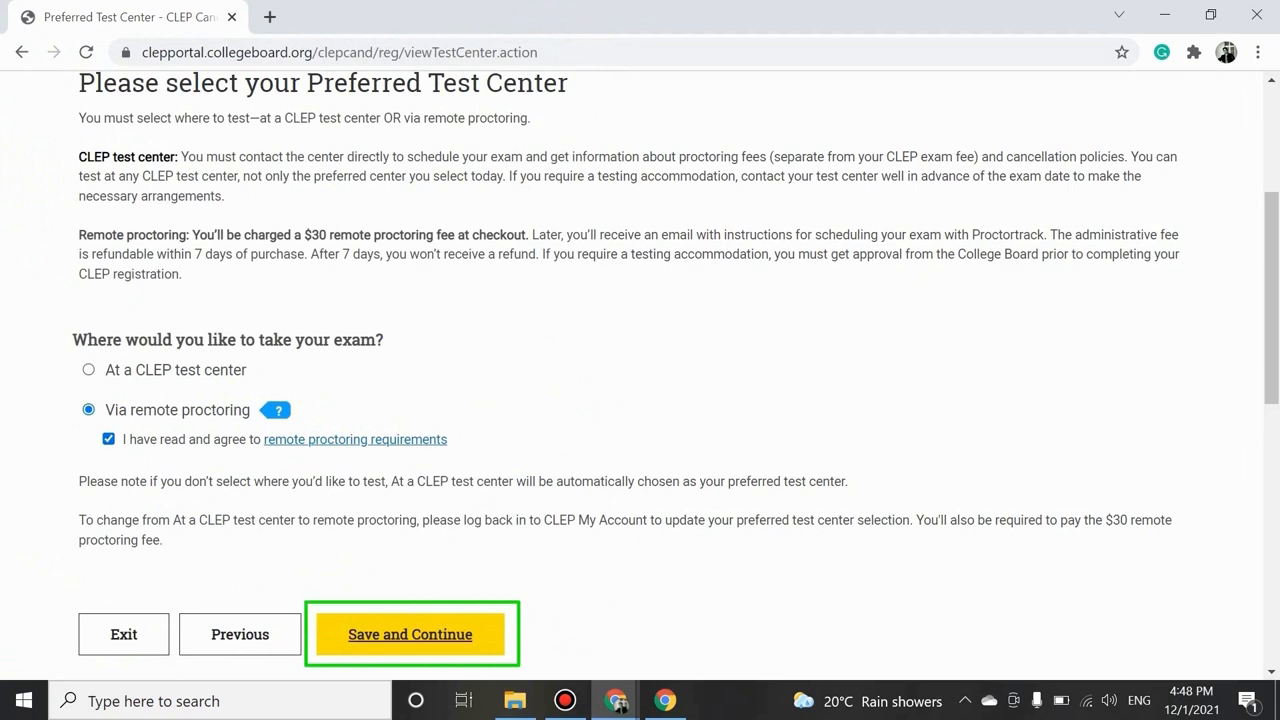
Save the remote proctoring test center choice, resubmitting until the next page loads.
{"action": "left_click", "coordinate": [410, 634]}
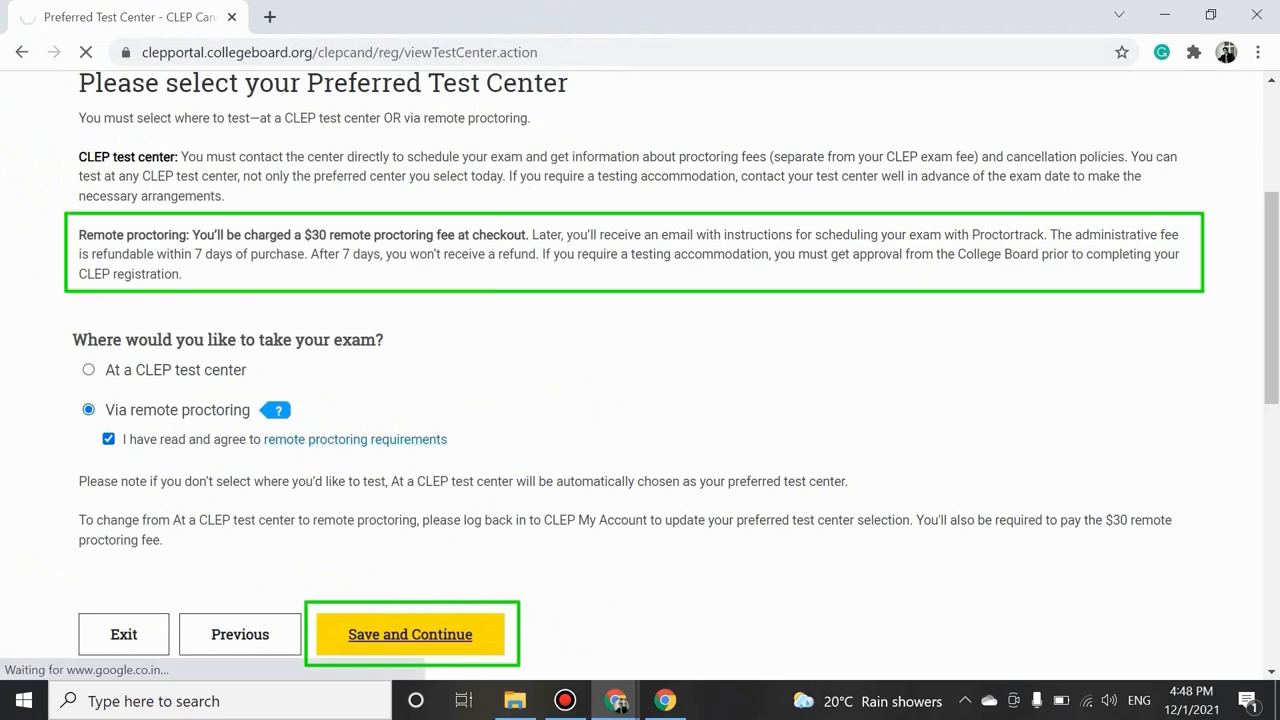
{"action": "left_click", "coordinate": [409, 634]}
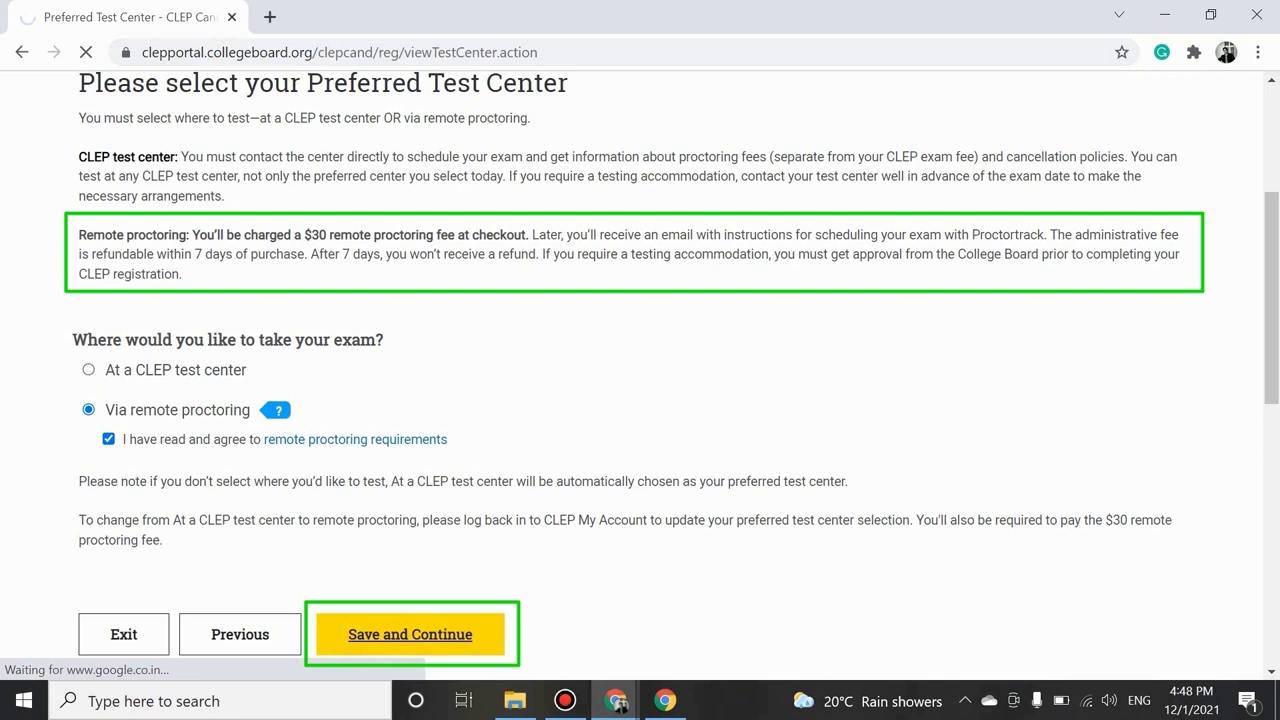
{"action": "left_click", "coordinate": [409, 633]}
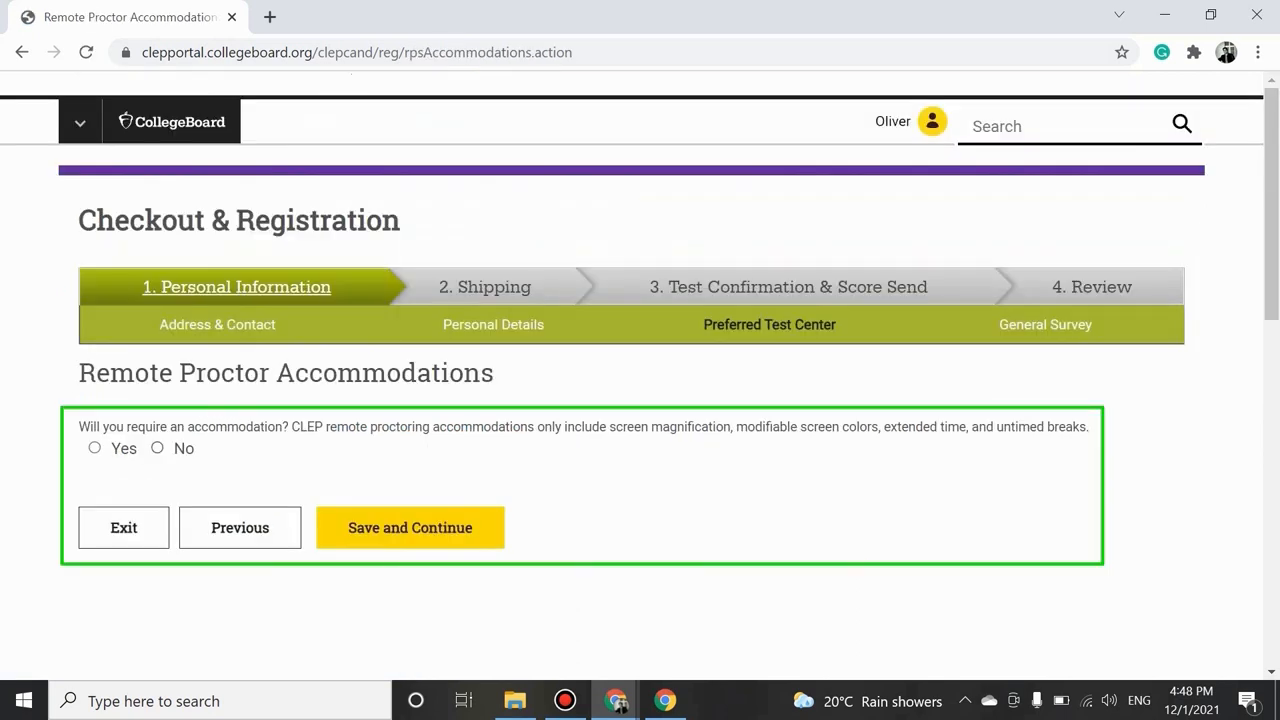
Answer No to Remote Proctor Accommodations and submit.
{"action": "left_click", "coordinate": [157, 448]}
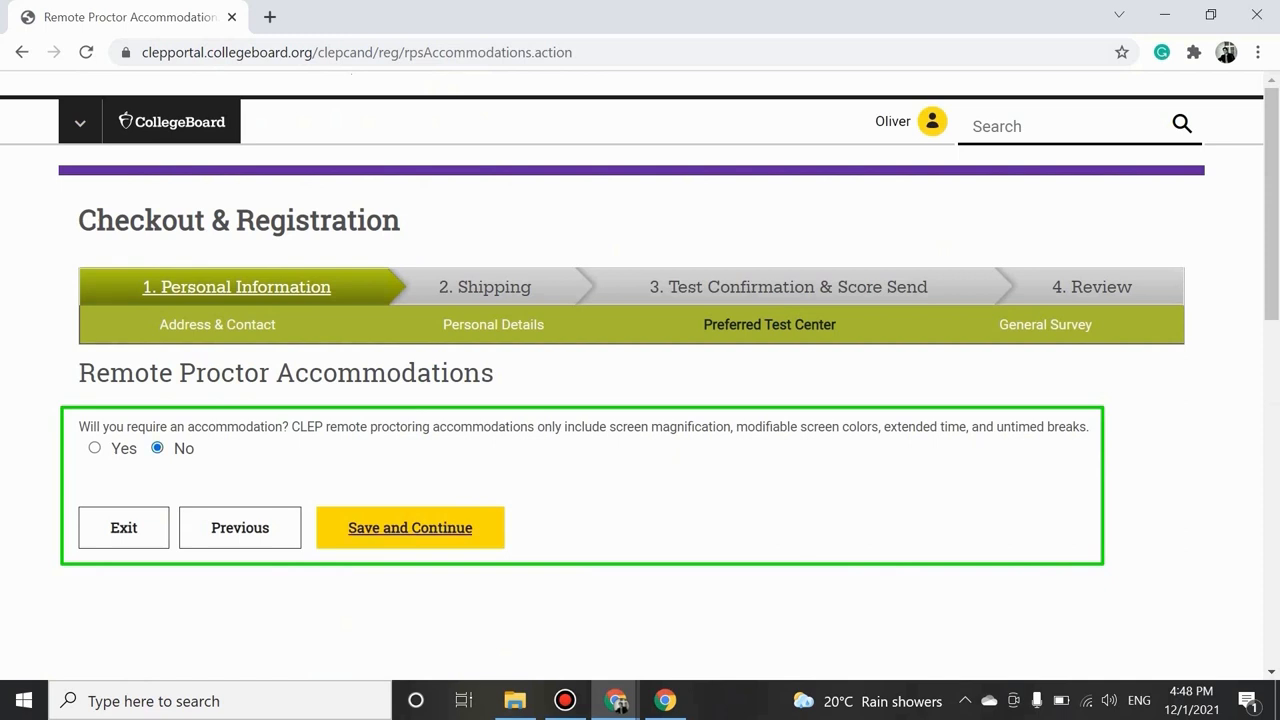
{"action": "left_click", "coordinate": [409, 527]}
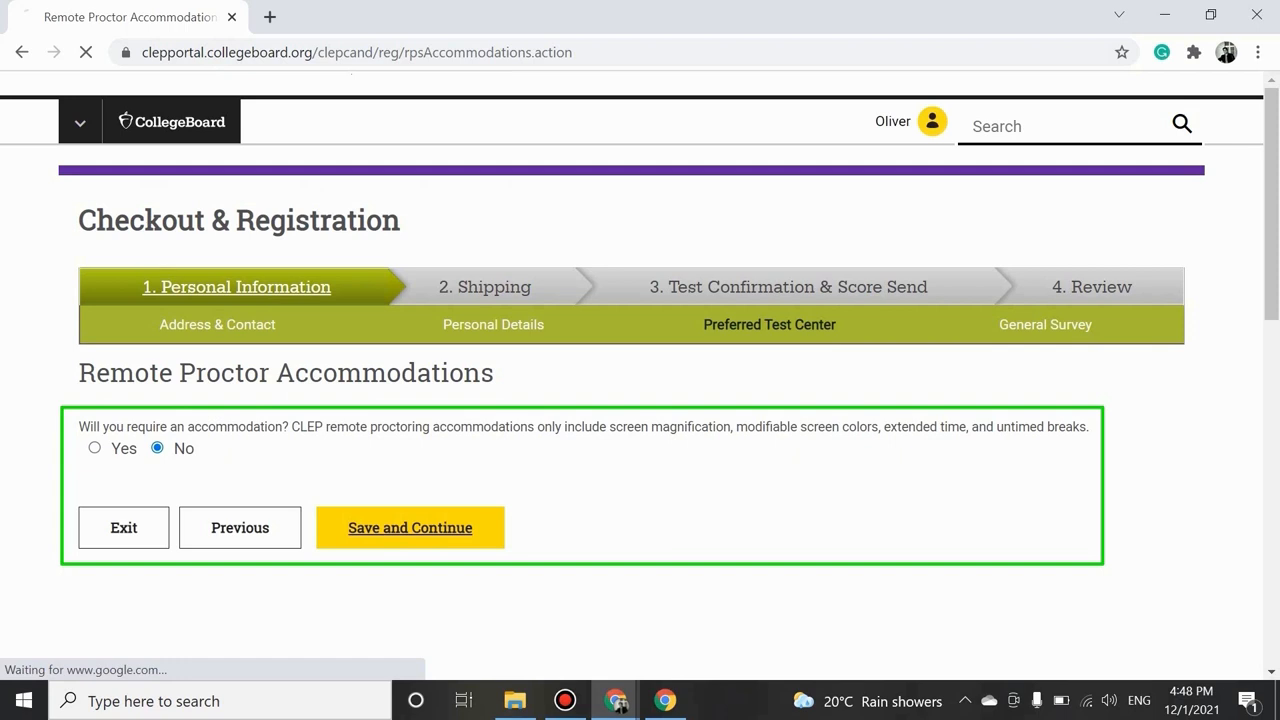
Save the no-accommodation answer, then review and submit the General Survey.
{"action": "left_click", "coordinate": [409, 527]}
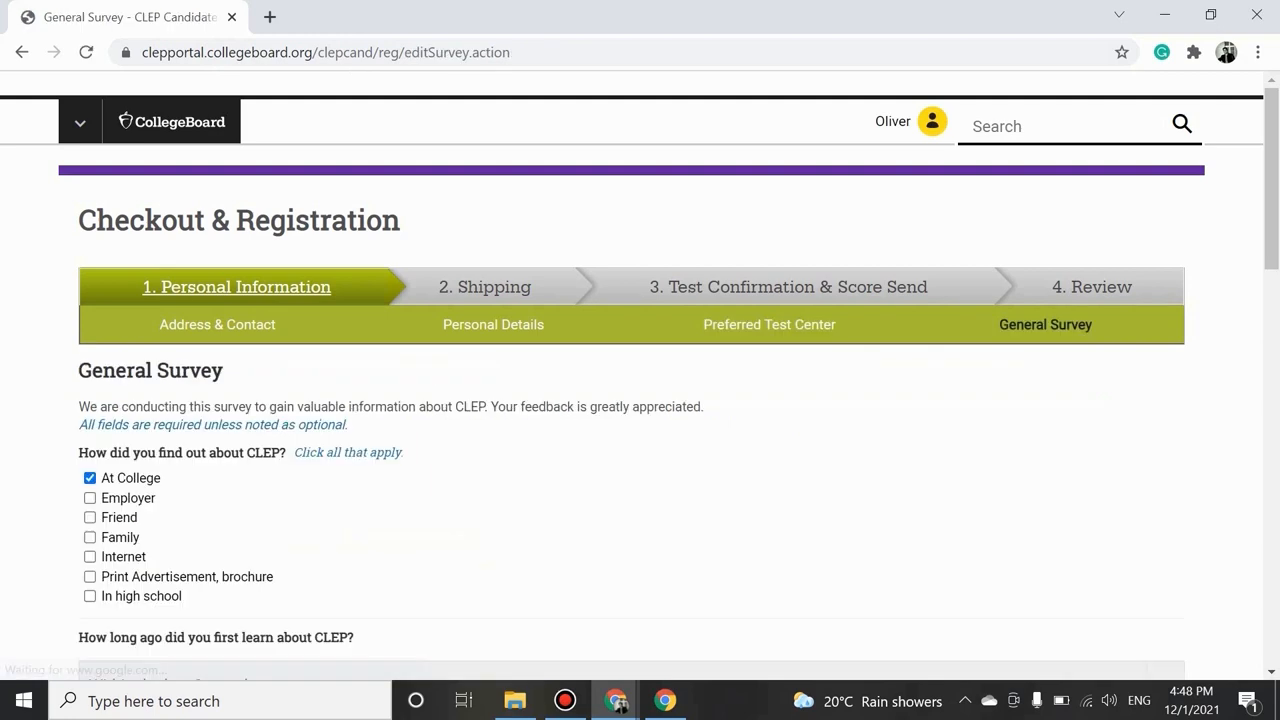
{"action": "scroll", "scroll_direction": "down", "scroll_amount": 3}
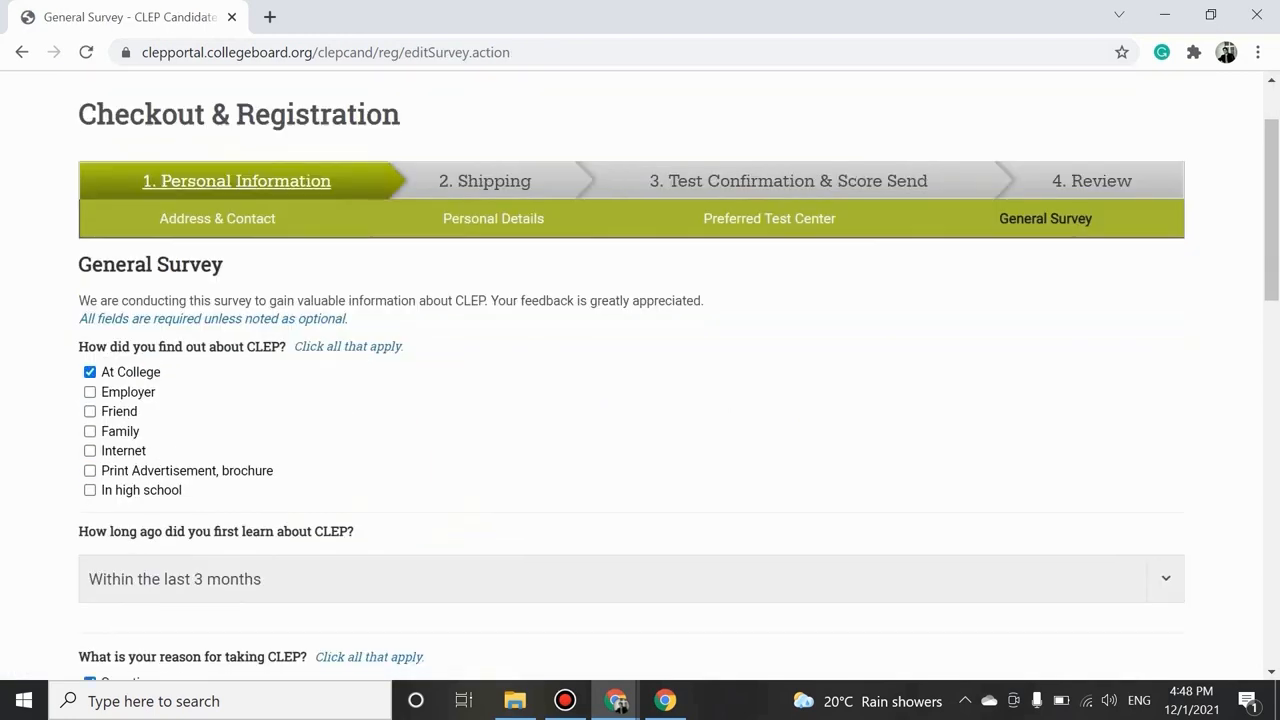
{"action": "scroll", "scroll_direction": "down", "scroll_amount": 3}
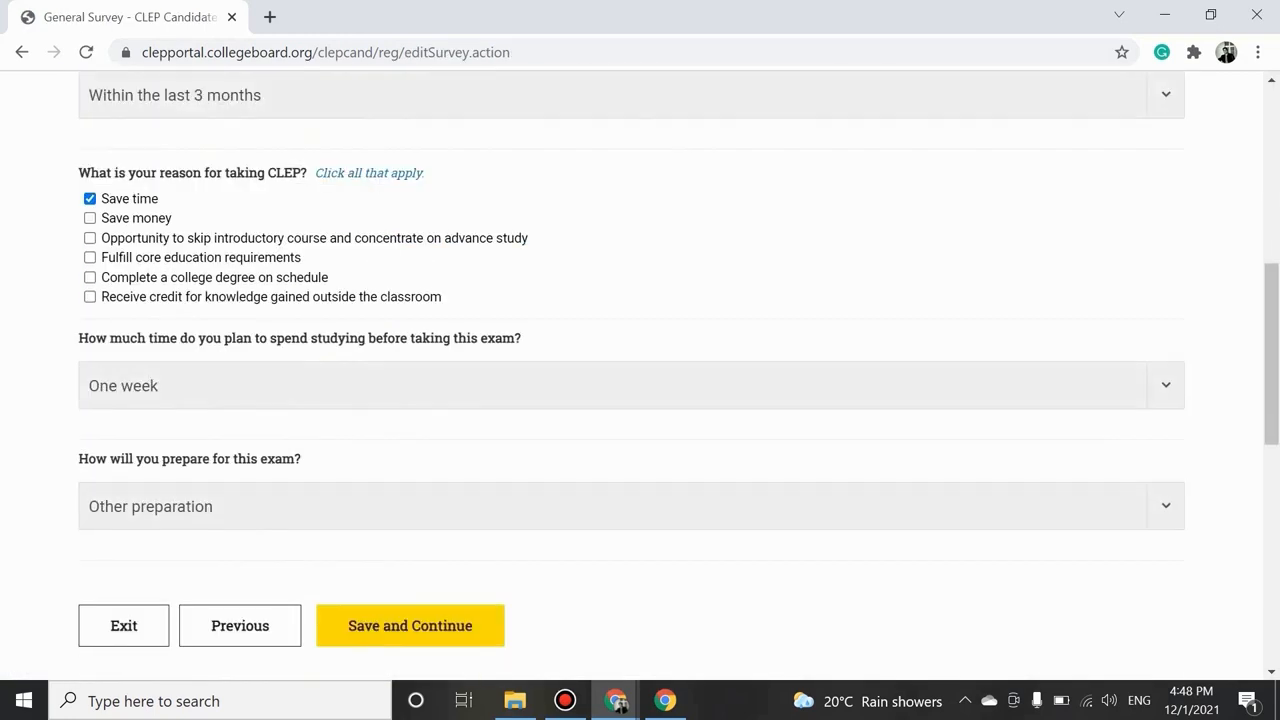
{"action": "left_click", "coordinate": [409, 625]}
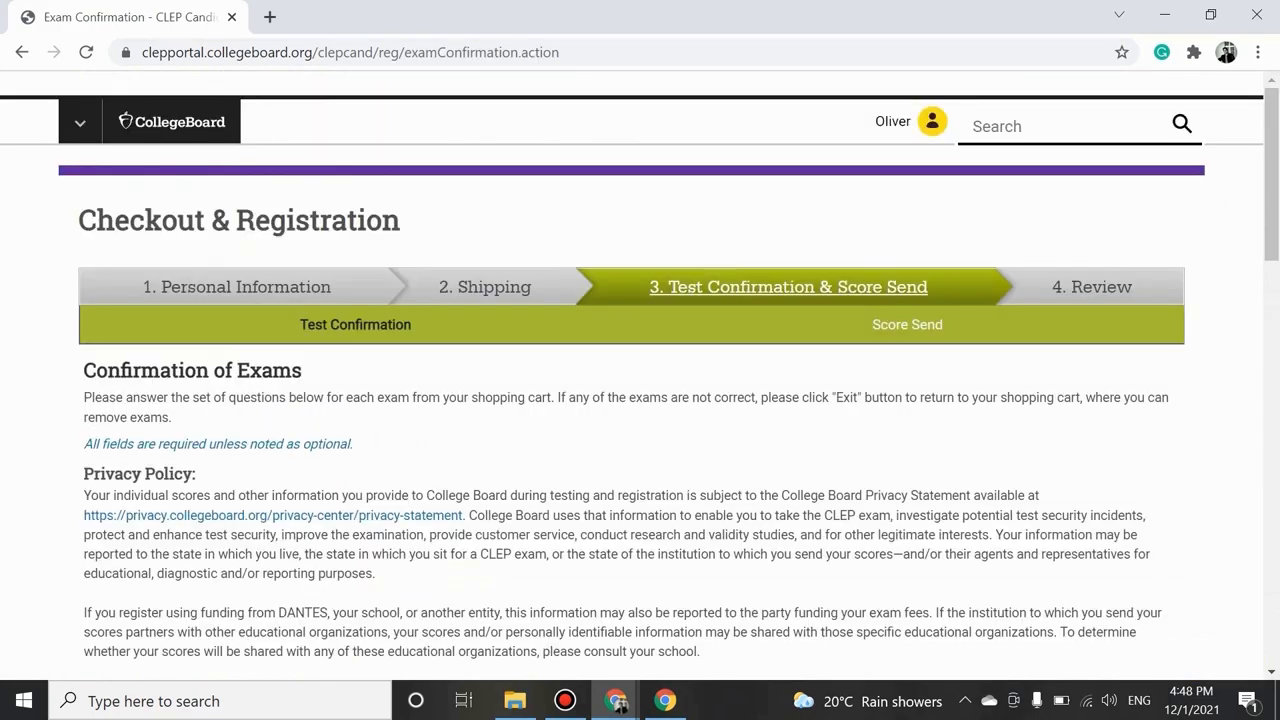
Agree to the privacy policy and the CLEP retest policy.
{"action": "scroll", "scroll_direction": "down", "scroll_amount": 3}
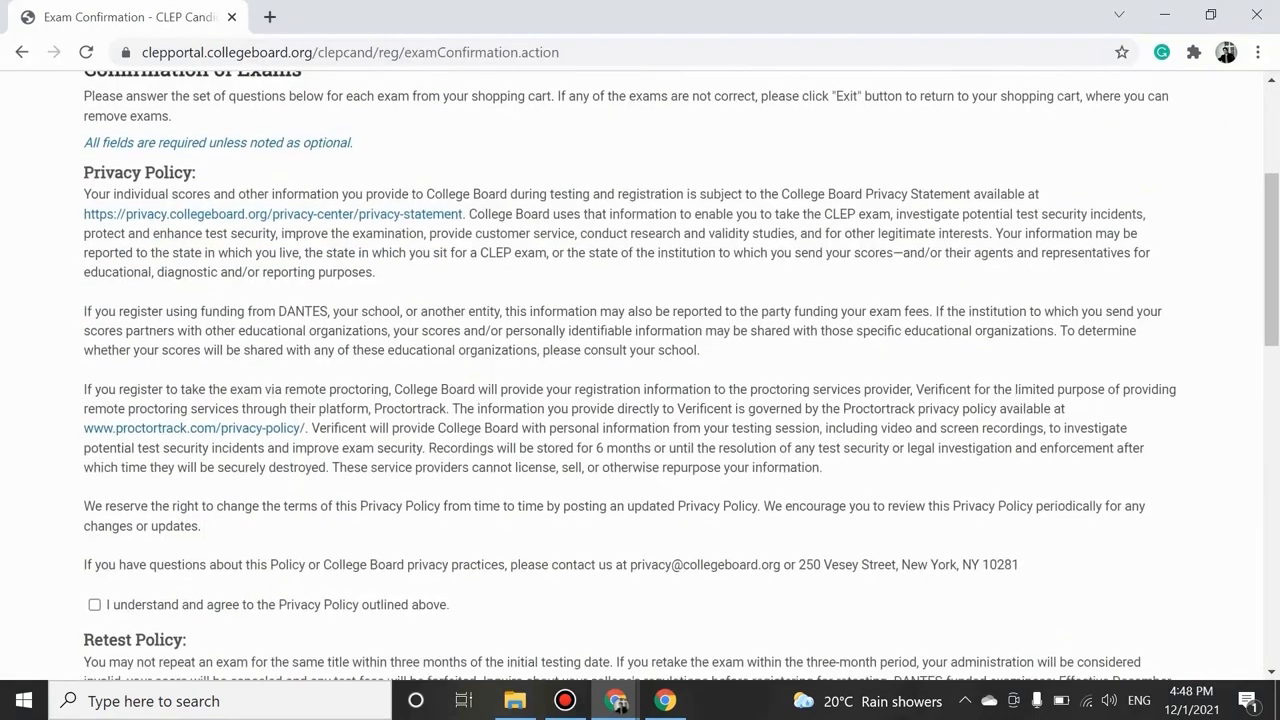
{"action": "scroll", "scroll_direction": "down", "scroll_amount": 3}
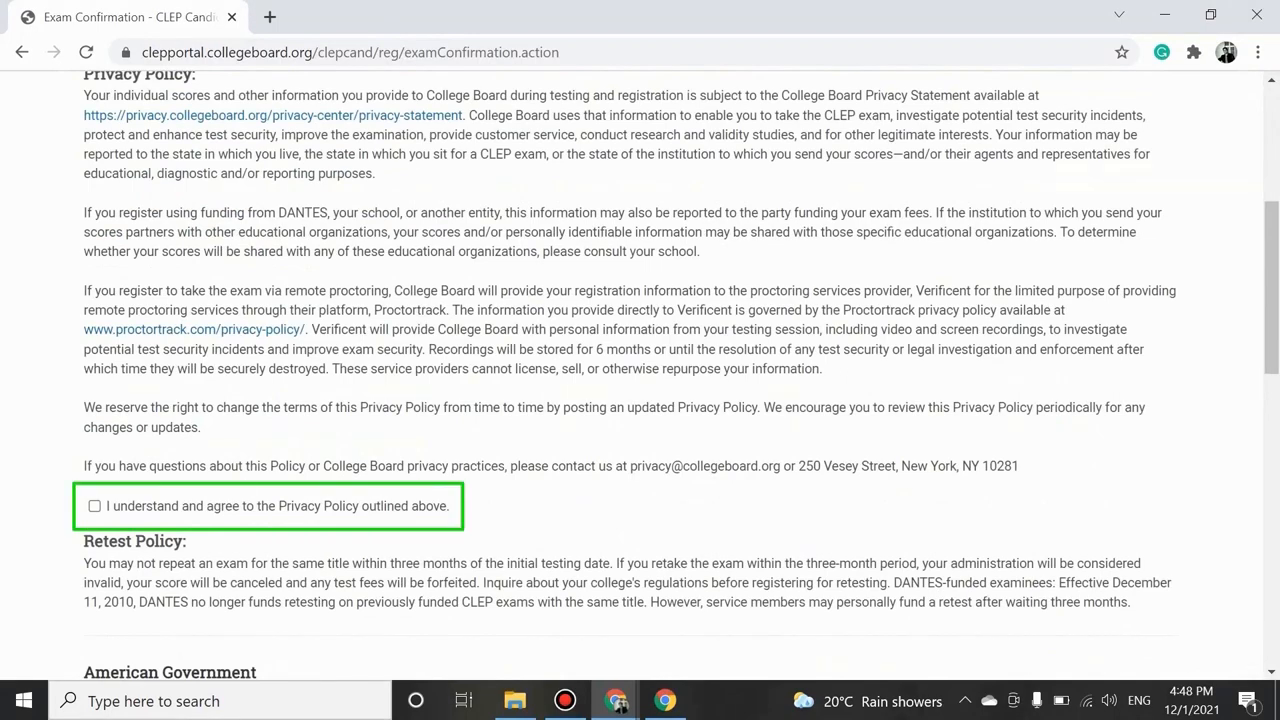
{"action": "left_click", "coordinate": [94, 505]}
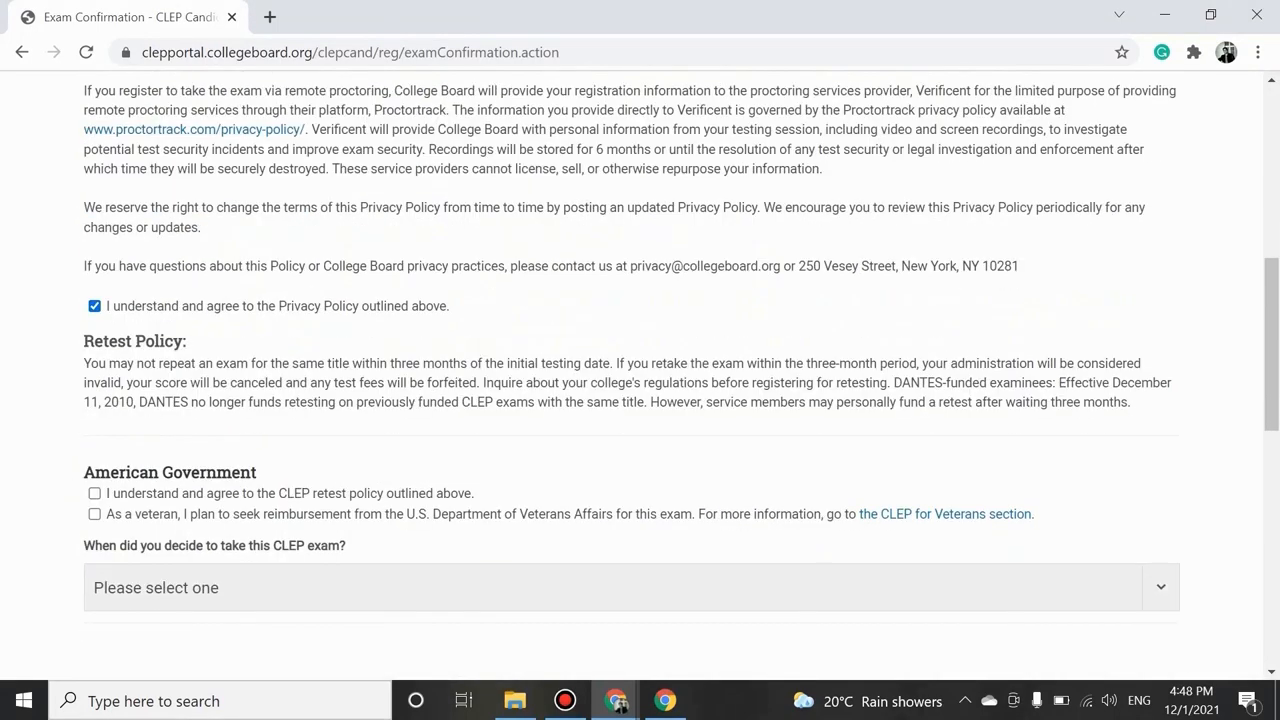
{"action": "left_click", "coordinate": [94, 493]}
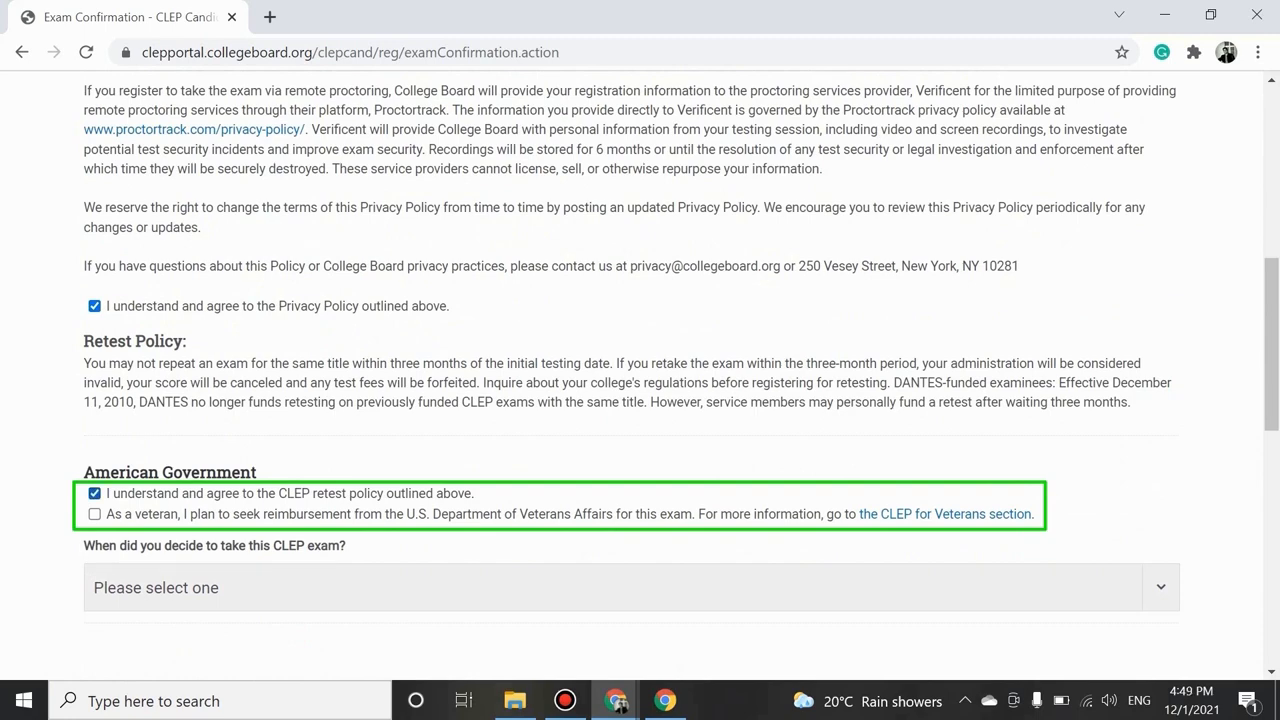
Set the decision timing to 'Within the last 3 months' and save.
{"action": "scroll", "scroll_direction": "down", "scroll_amount": 3}
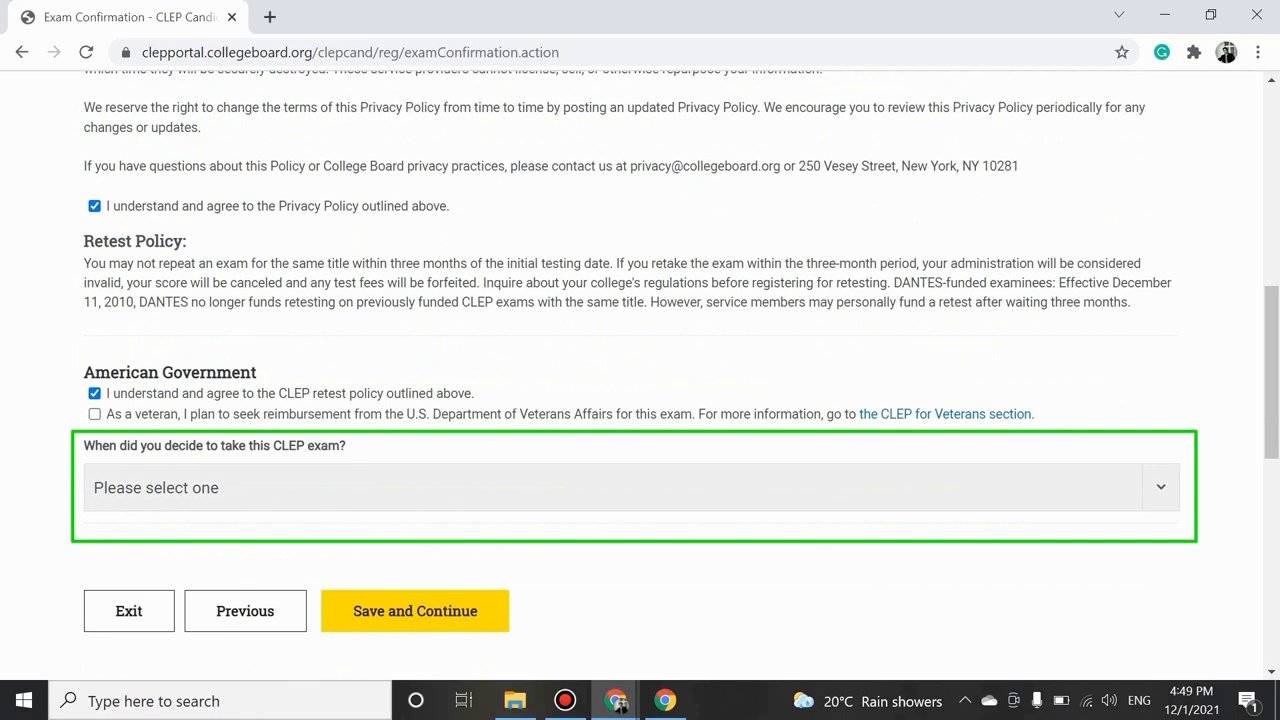
{"action": "left_click", "coordinate": [628, 487]}
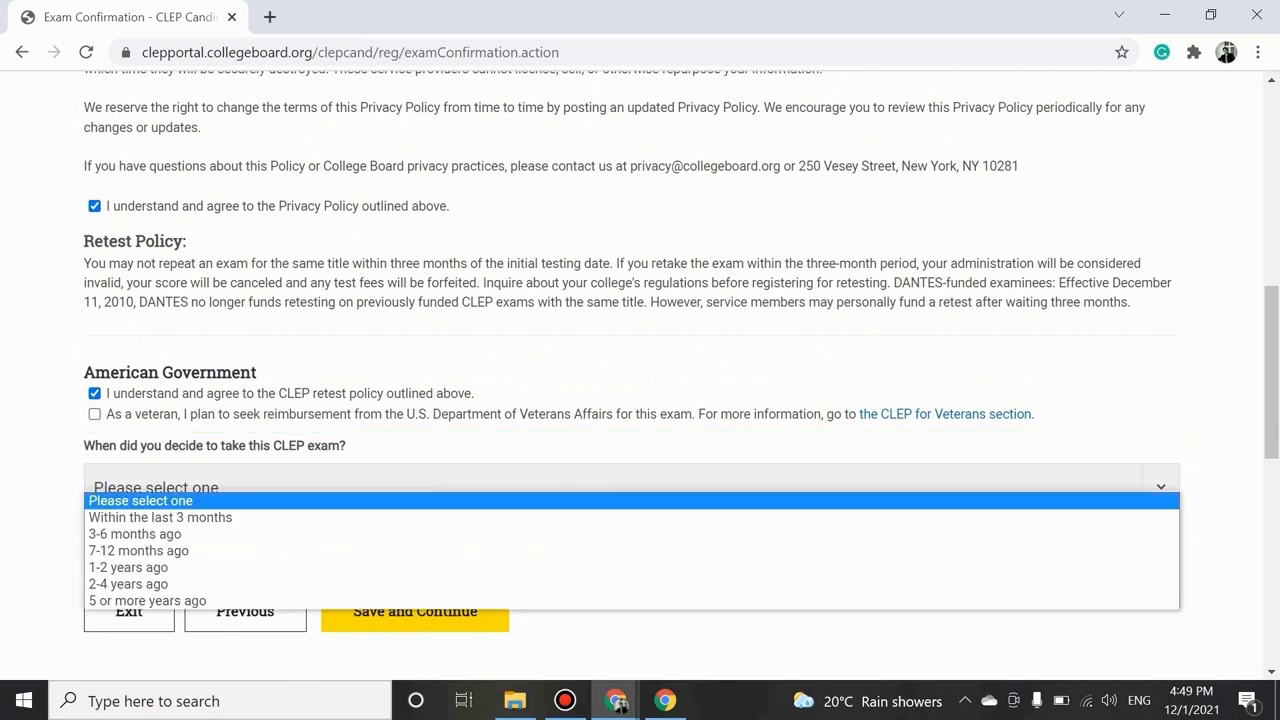
{"action": "left_click", "coordinate": [160, 517]}
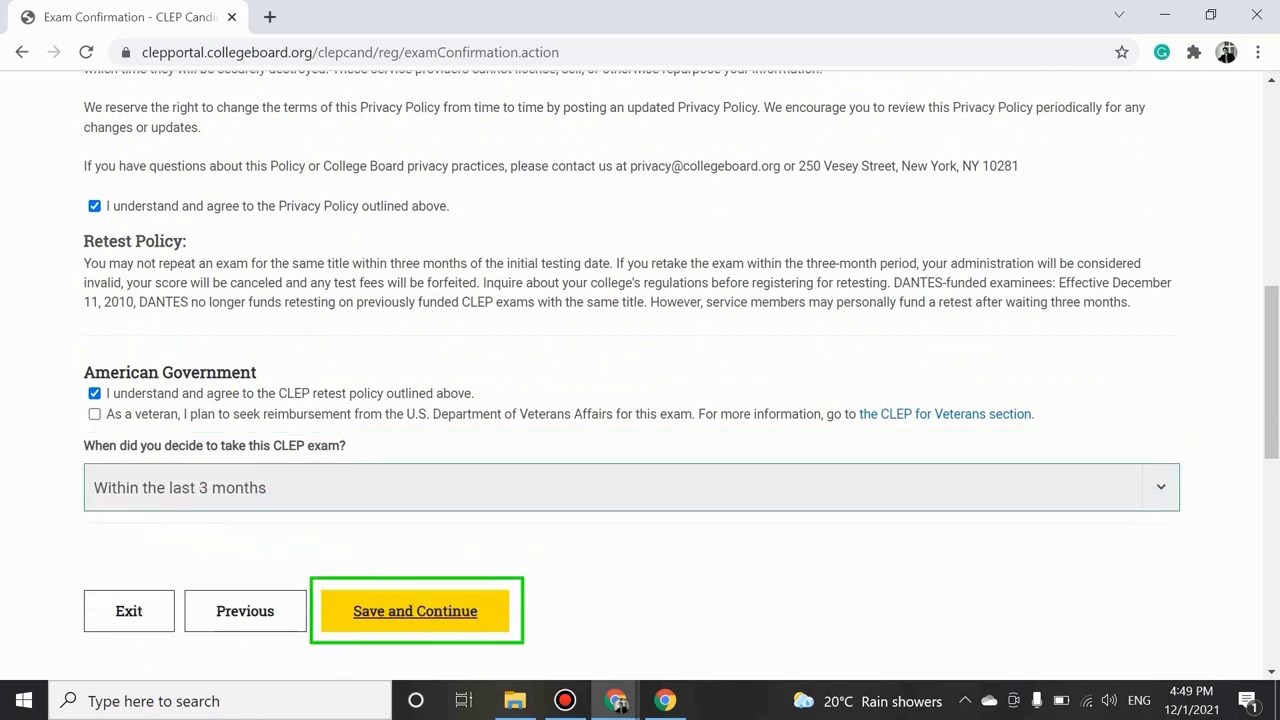
{"action": "left_click", "coordinate": [414, 610]}
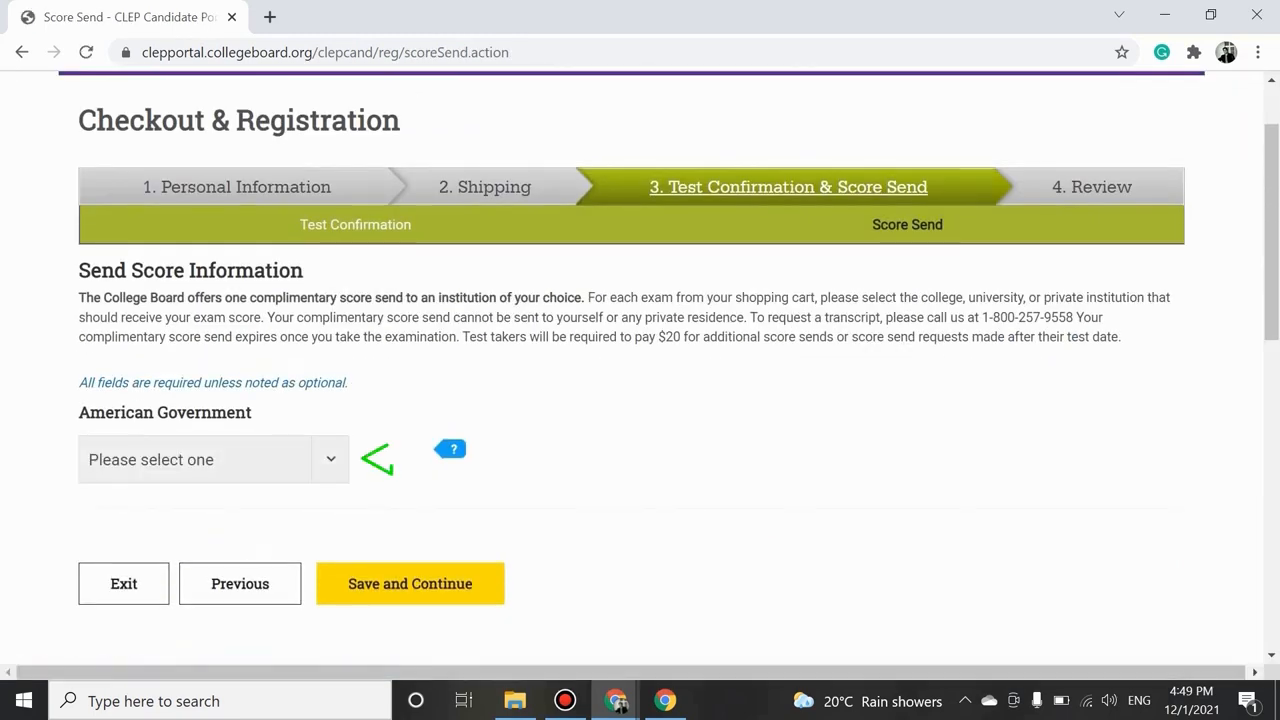
Choose 'Wait to send scores', acknowledge the $20 fee notice, and save.
{"action": "left_click", "coordinate": [213, 459]}
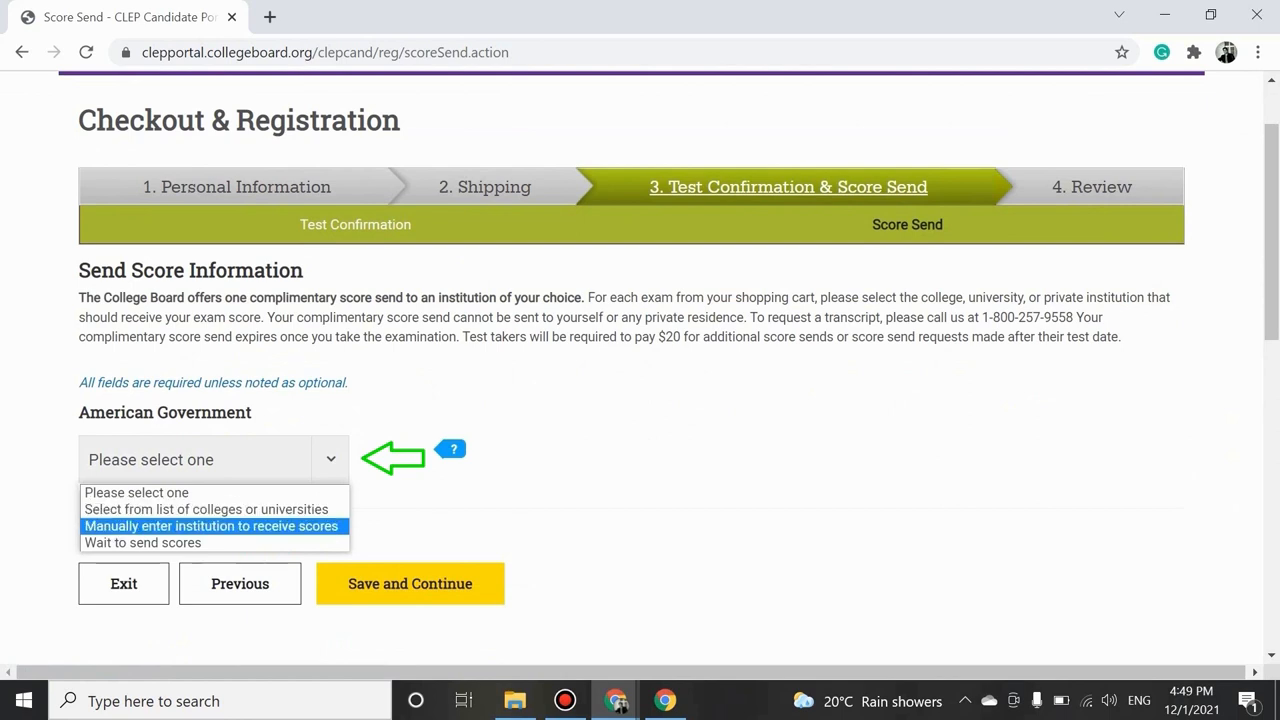
{"action": "left_click", "coordinate": [142, 542]}
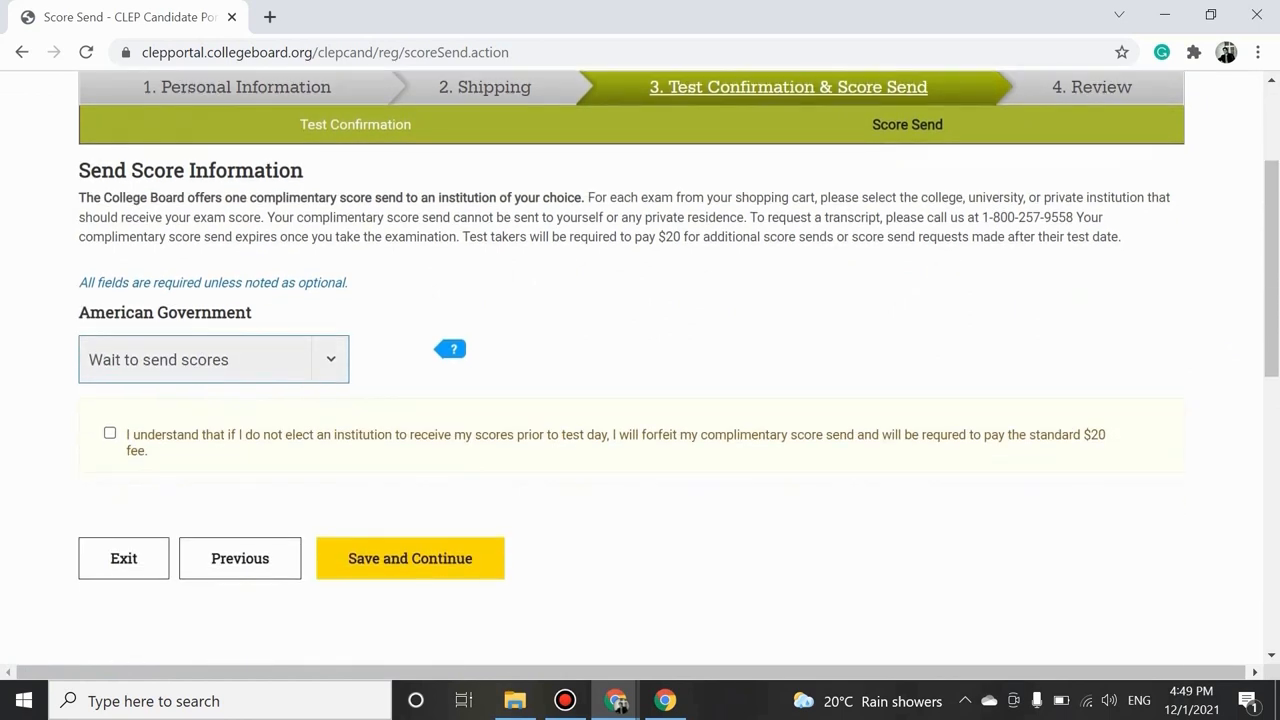
{"action": "left_click", "coordinate": [110, 433]}
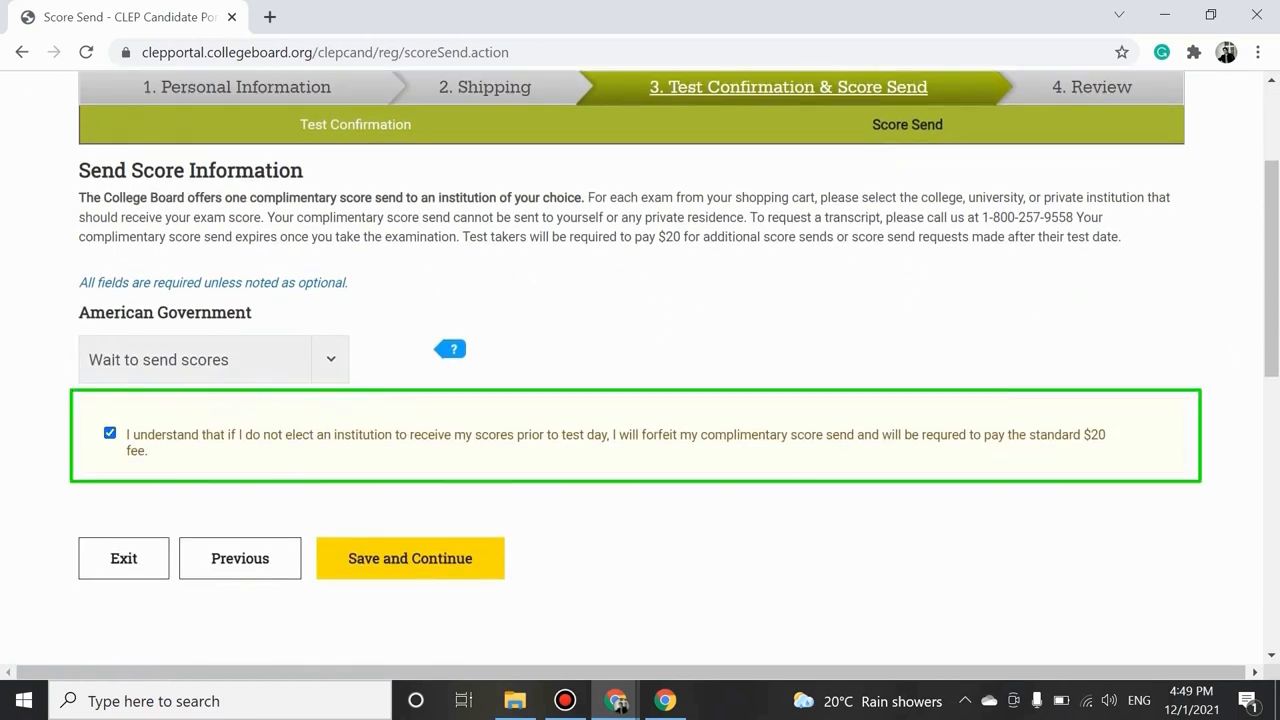
{"action": "left_click", "coordinate": [409, 558]}
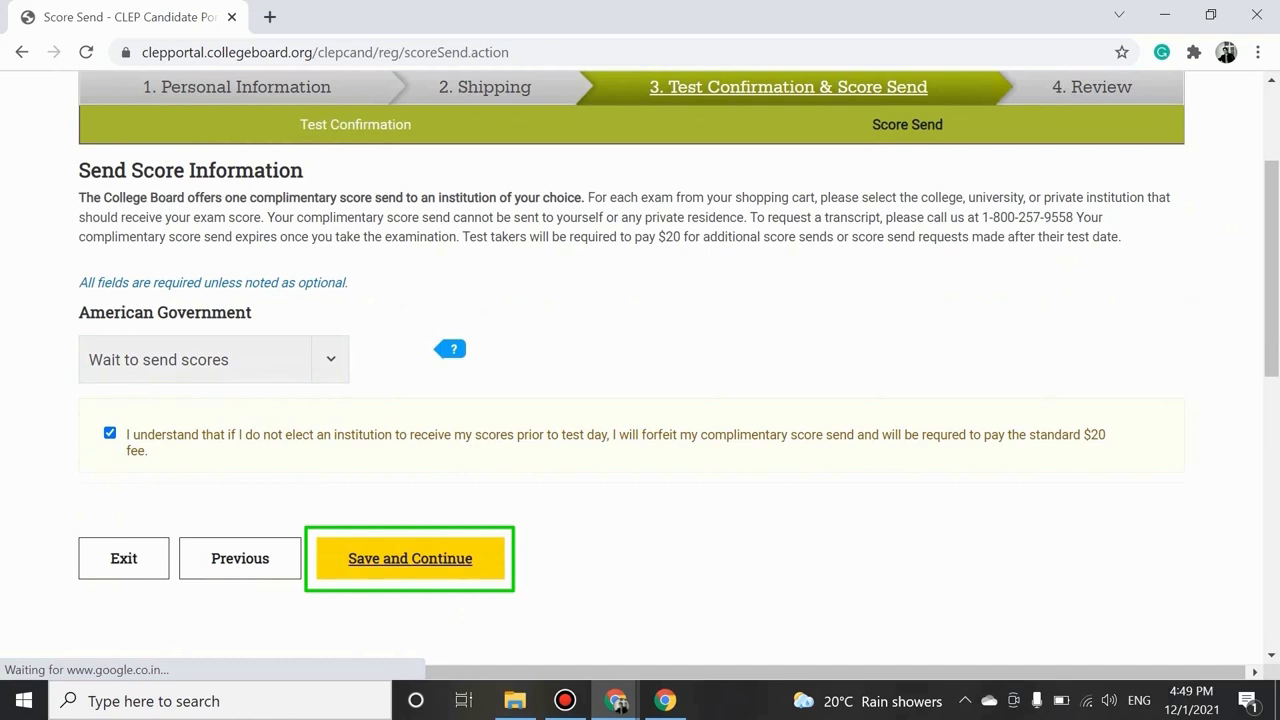
{"action": "left_click", "coordinate": [409, 558]}
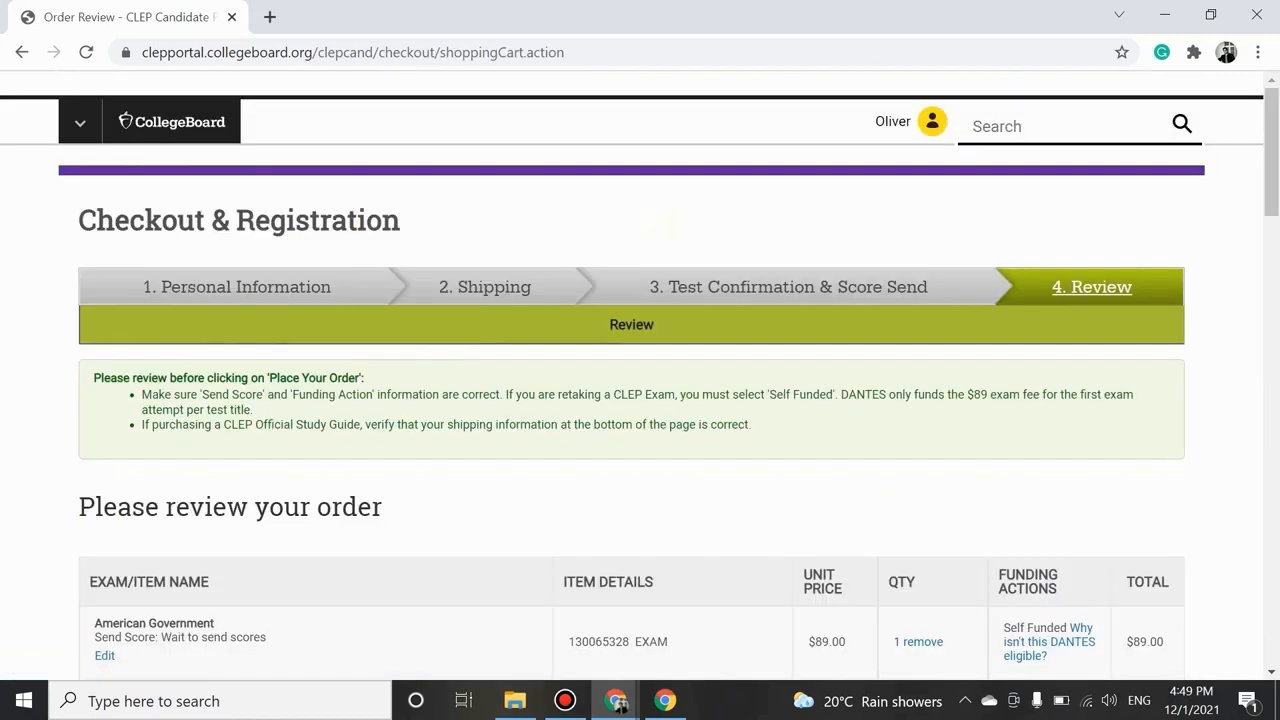
Submit the CLEP American Government exam order and open its registration ticket PDF from the confirmation page.
{"action": "scroll", "scroll_direction": "down", "scroll_amount": 3}
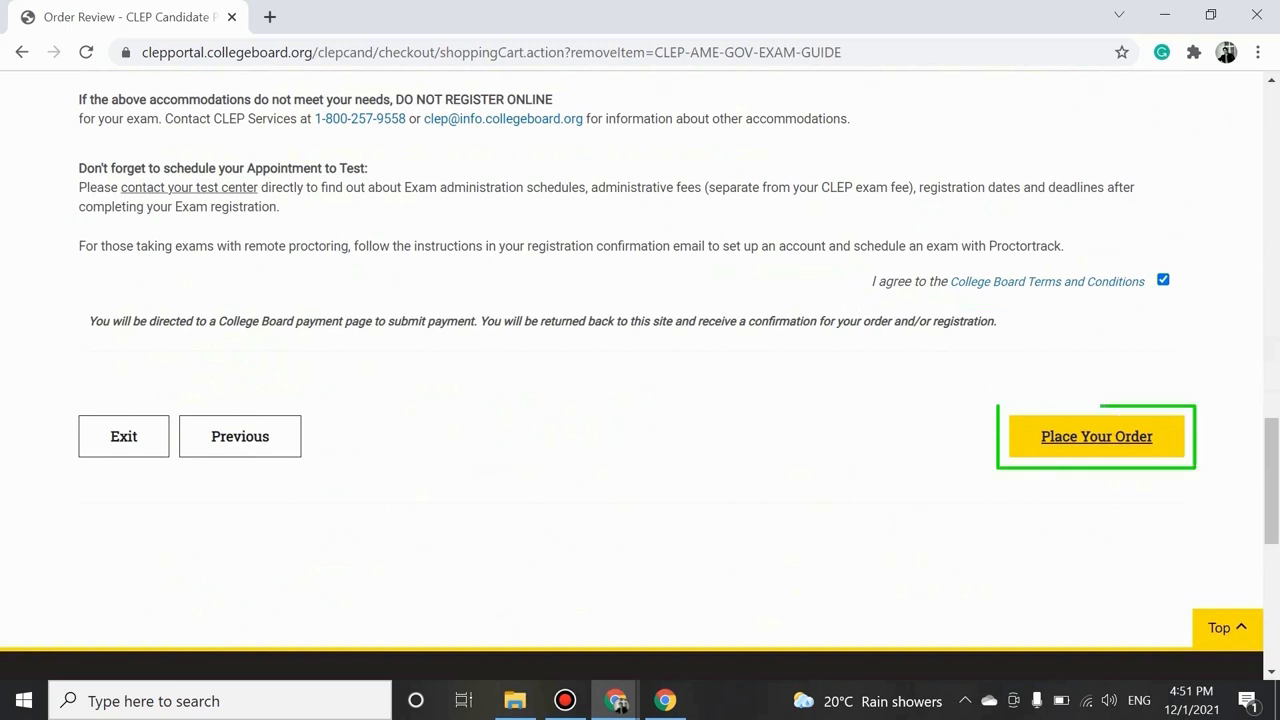
{"action": "left_click", "coordinate": [1096, 436]}
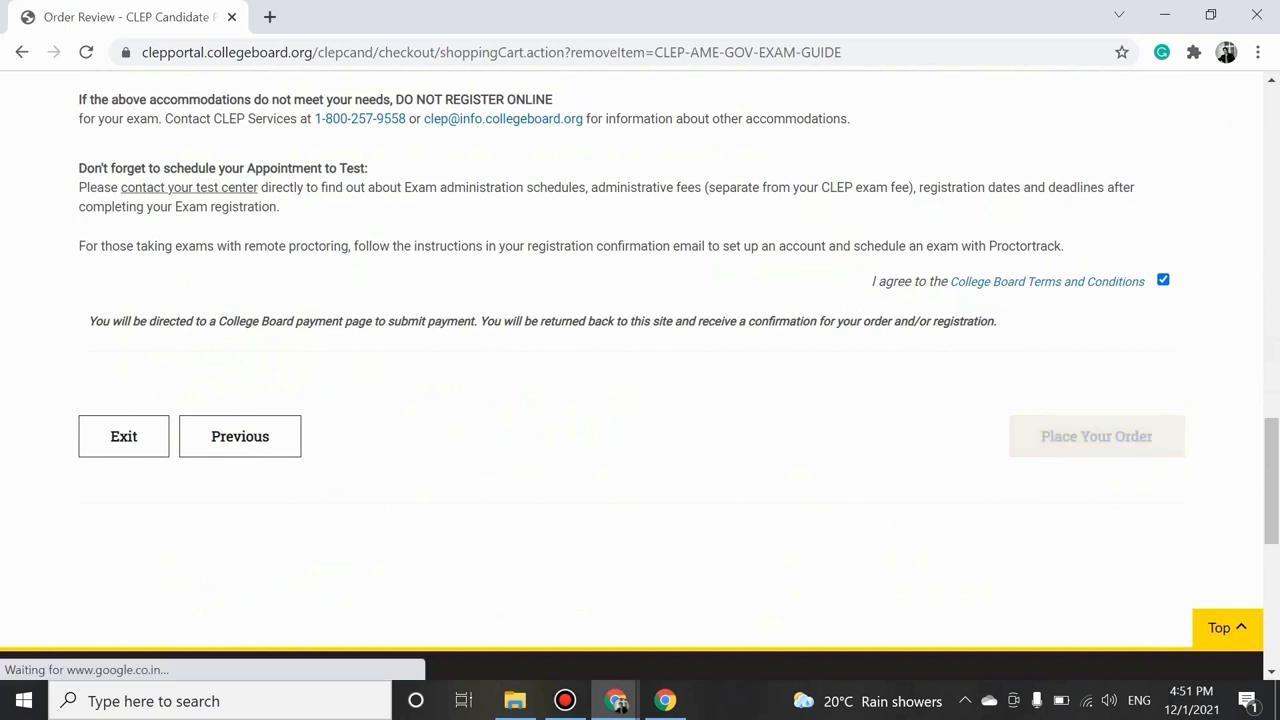
{"action": "left_click", "coordinate": [1096, 436]}
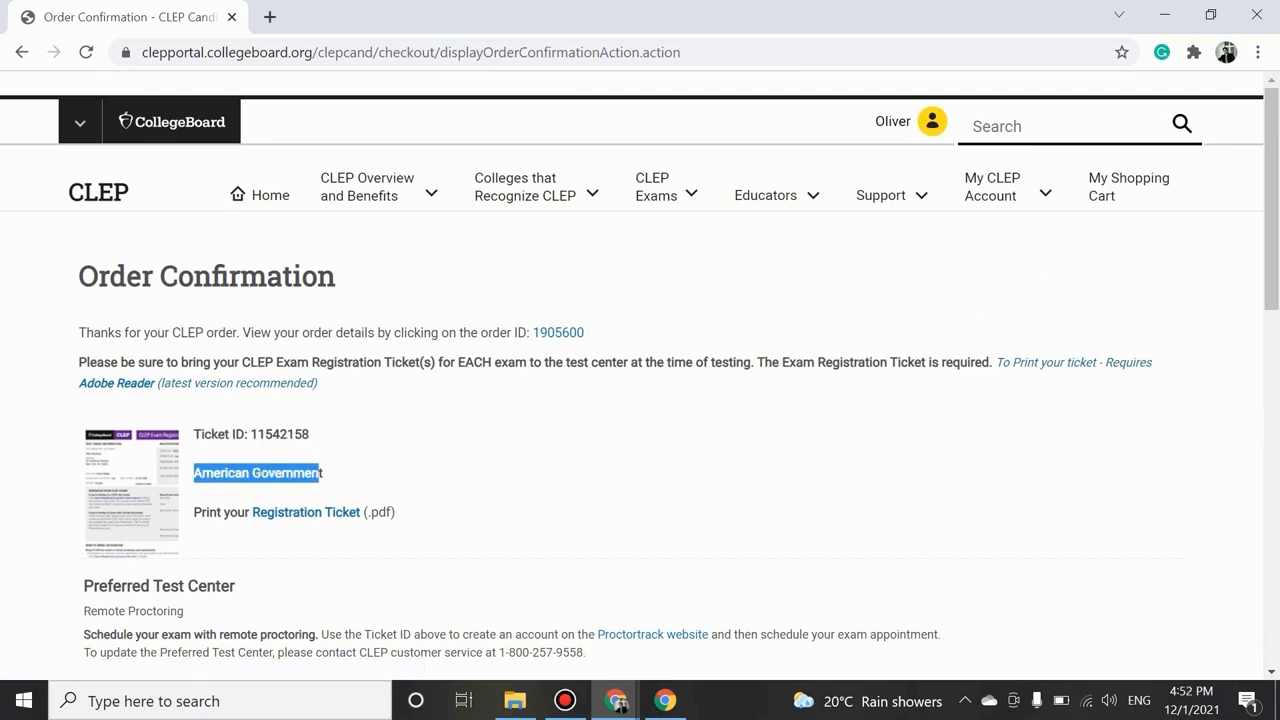
{"action": "mouse_move", "coordinate": [305, 512]}
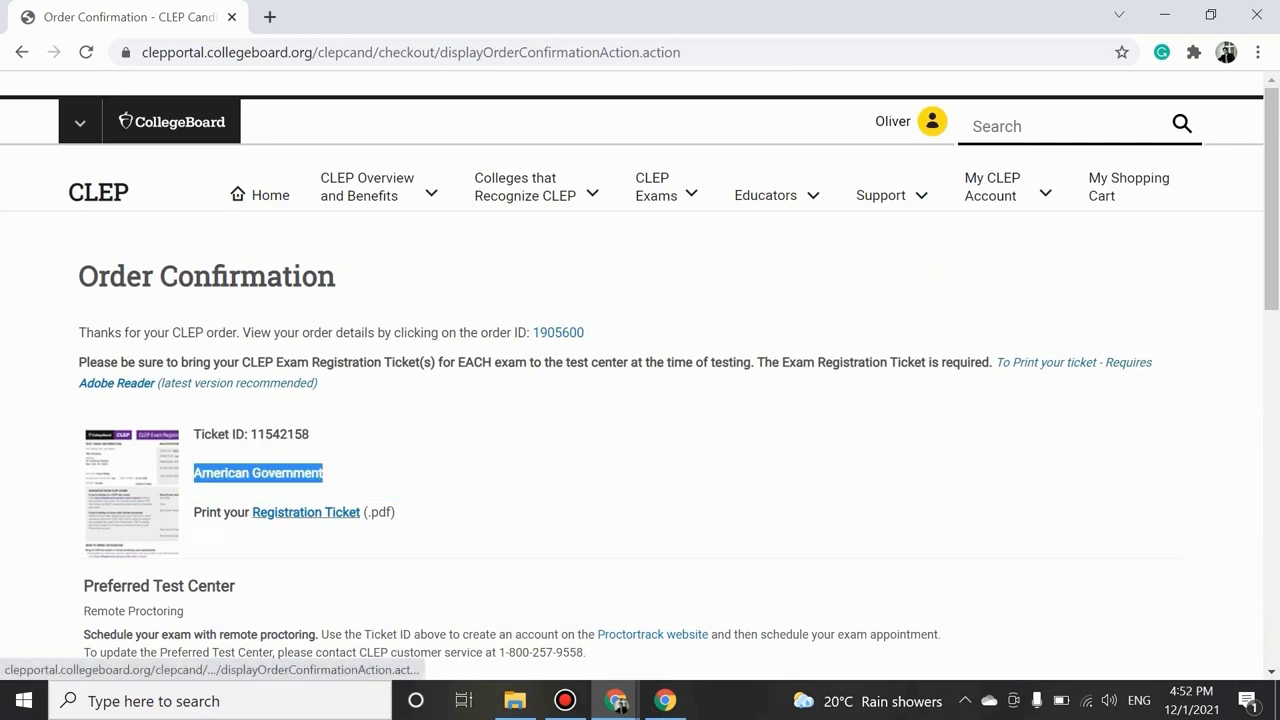
{"action": "left_click", "coordinate": [305, 512]}
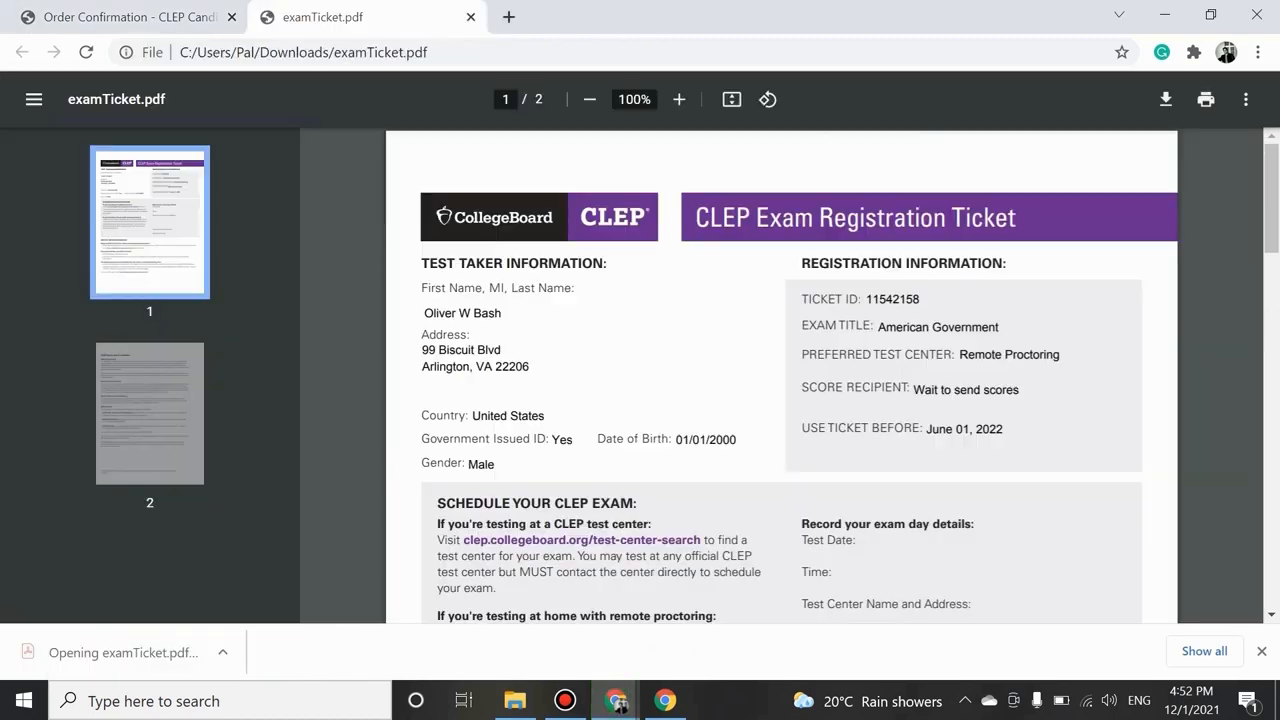
Review both pages of examTicket.pdf, then read the confirmation email down to its payment summary.
{"action": "scroll", "scroll_direction": "down", "scroll_amount": 3}
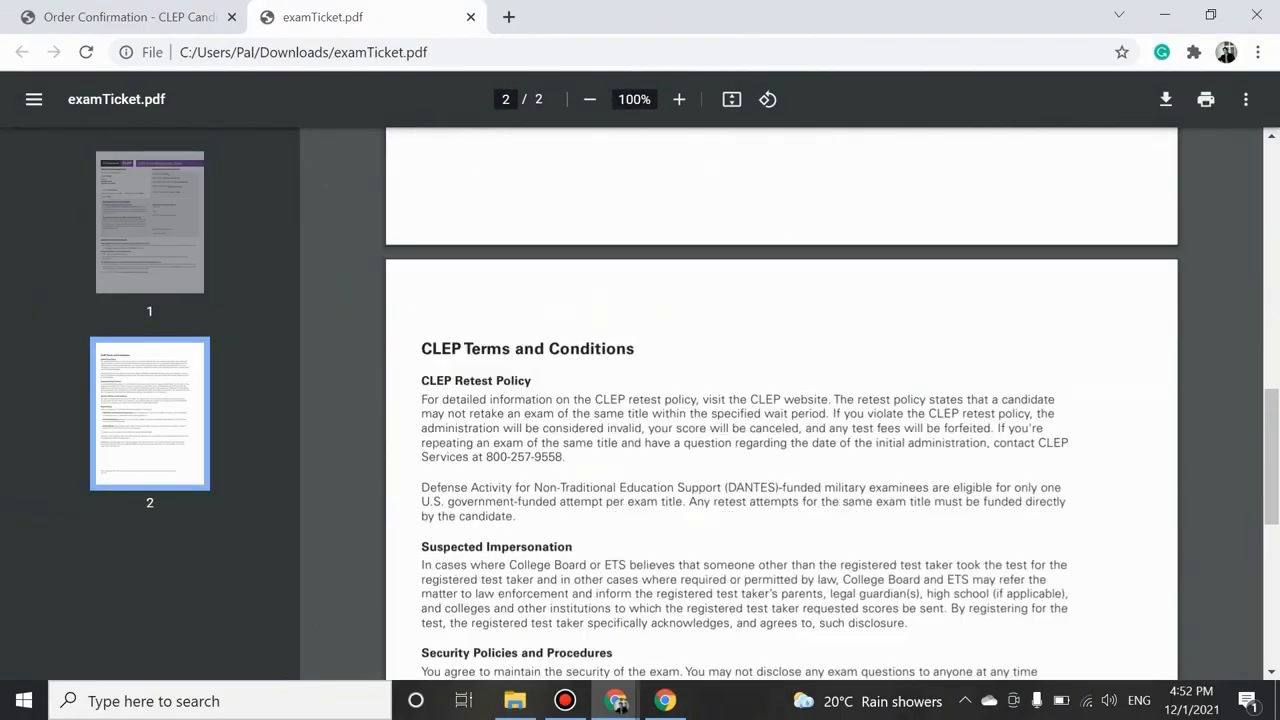
{"action": "left_click", "coordinate": [120, 17]}
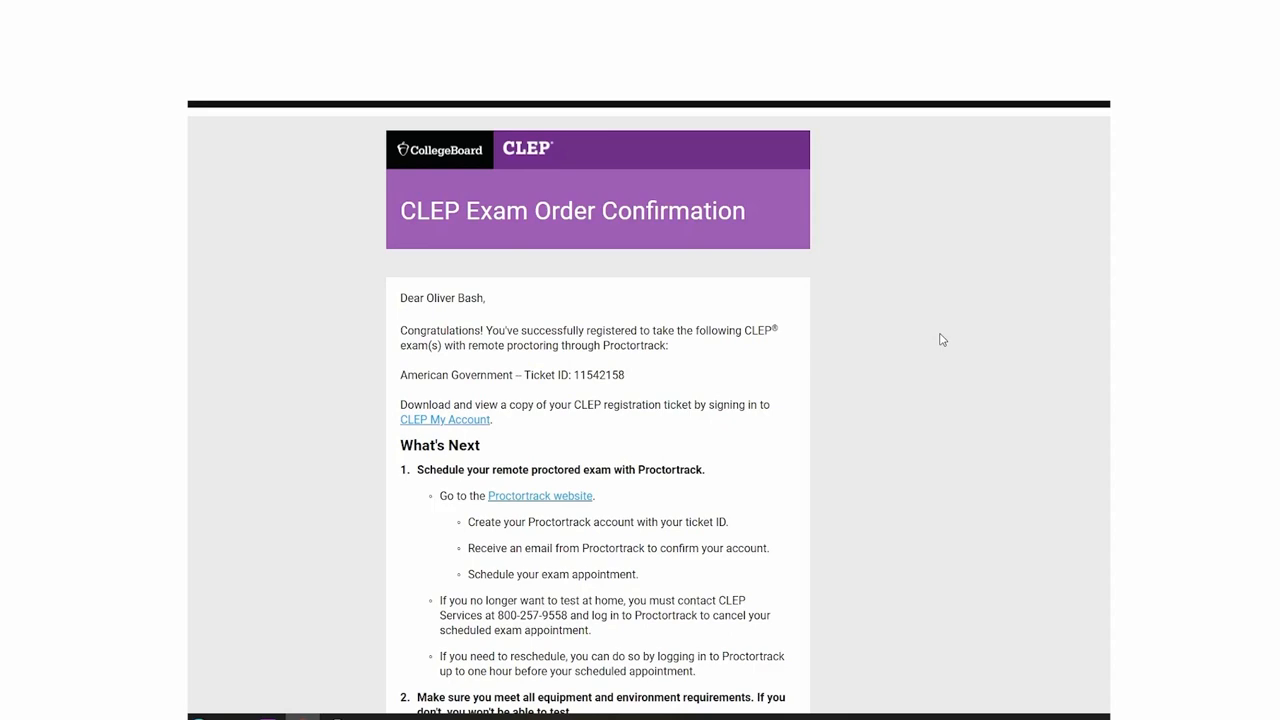
{"action": "scroll", "scroll_direction": "down", "scroll_amount": 3}
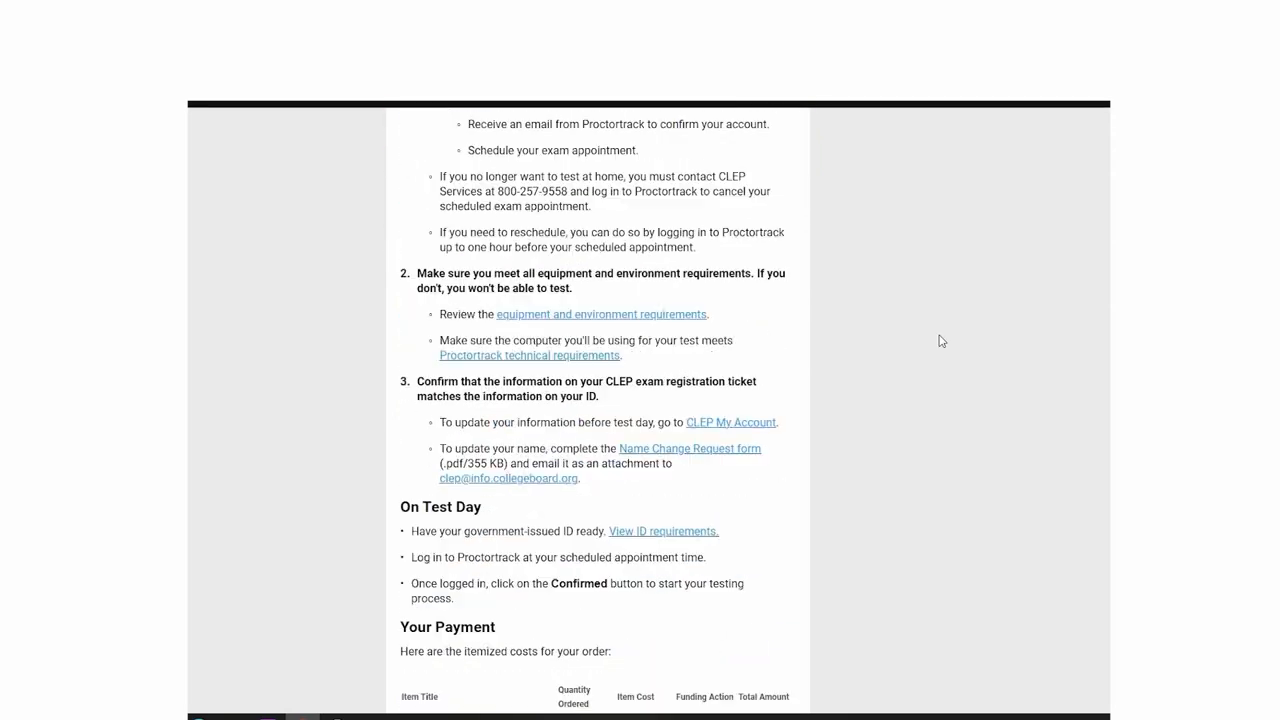
{"action": "scroll", "scroll_direction": "down", "scroll_amount": 3}
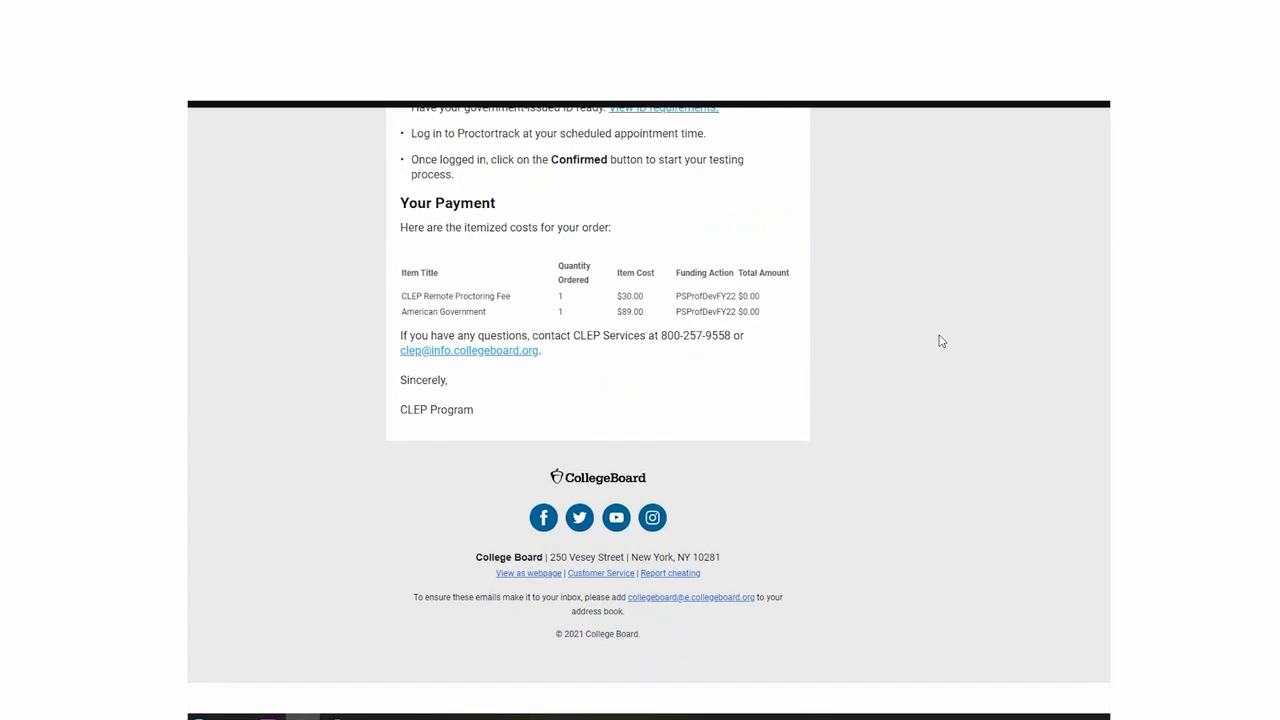